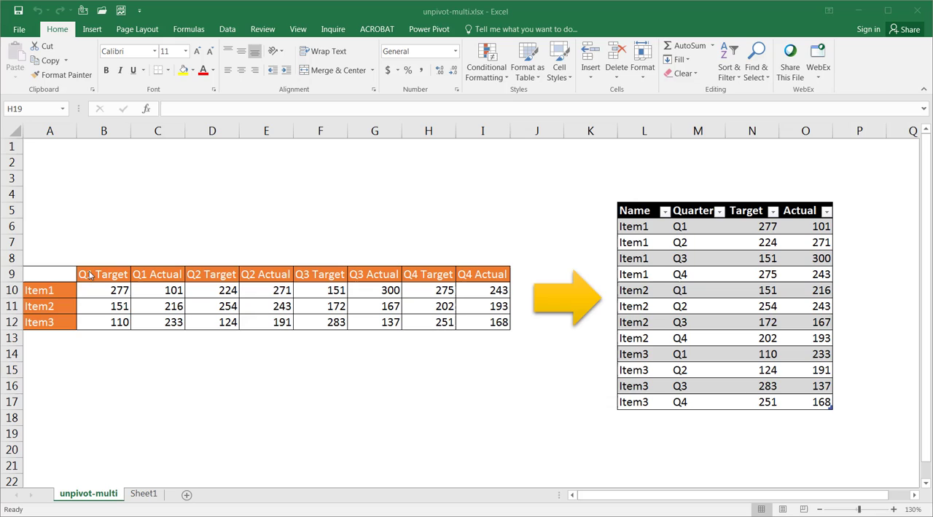
{"action": "mouse_move", "coordinate": [118, 275]}
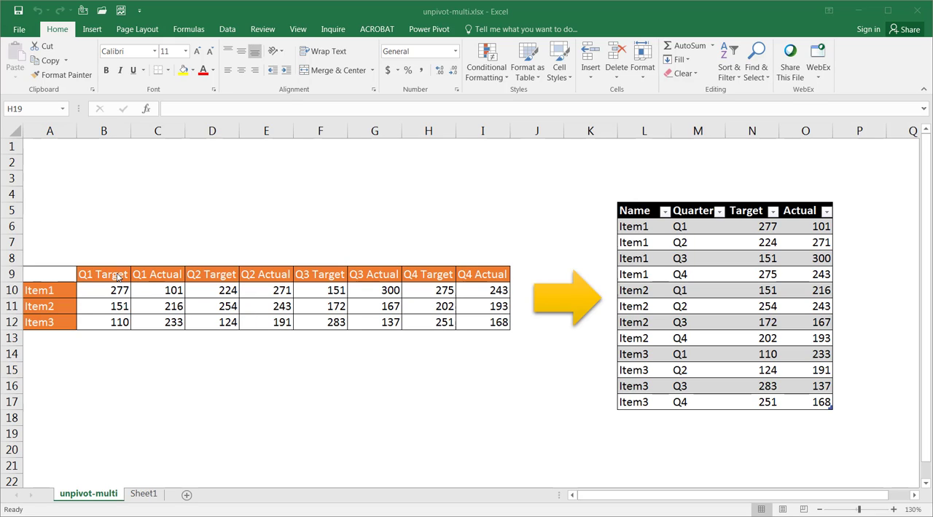
{"action": "mouse_move", "coordinate": [242, 282]}
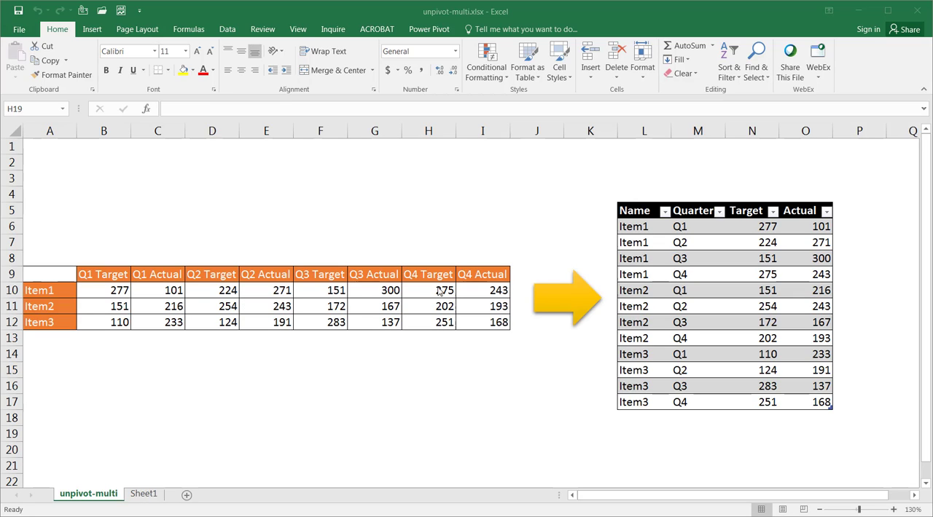
{"action": "mouse_move", "coordinate": [667, 298]}
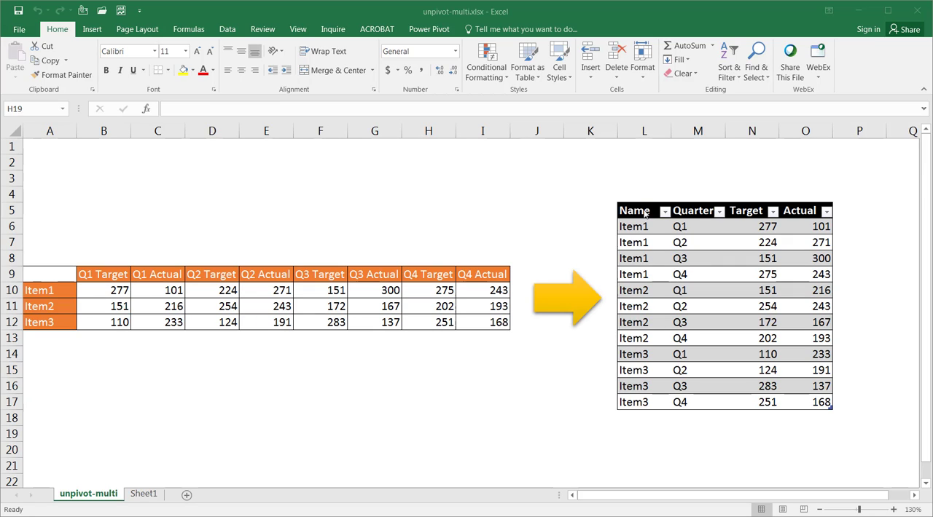
{"action": "mouse_move", "coordinate": [736, 216]}
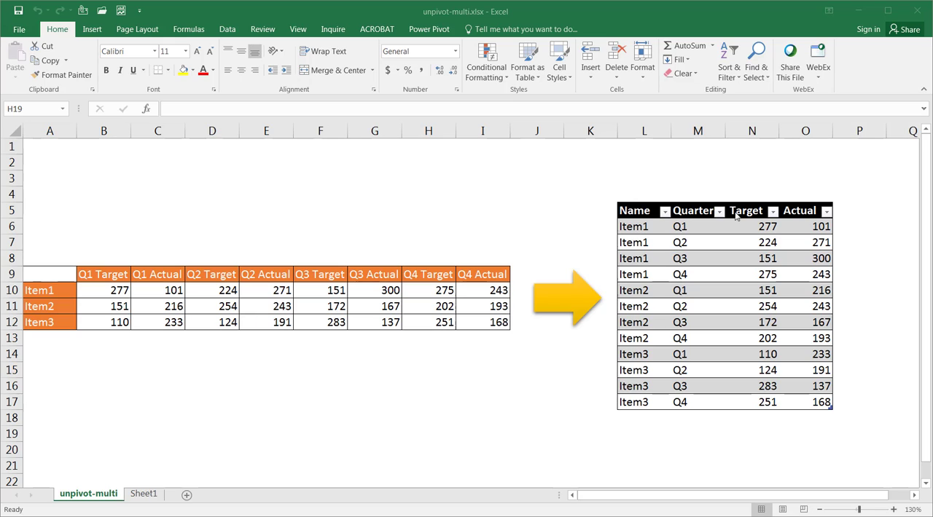
{"action": "mouse_move", "coordinate": [119, 268]}
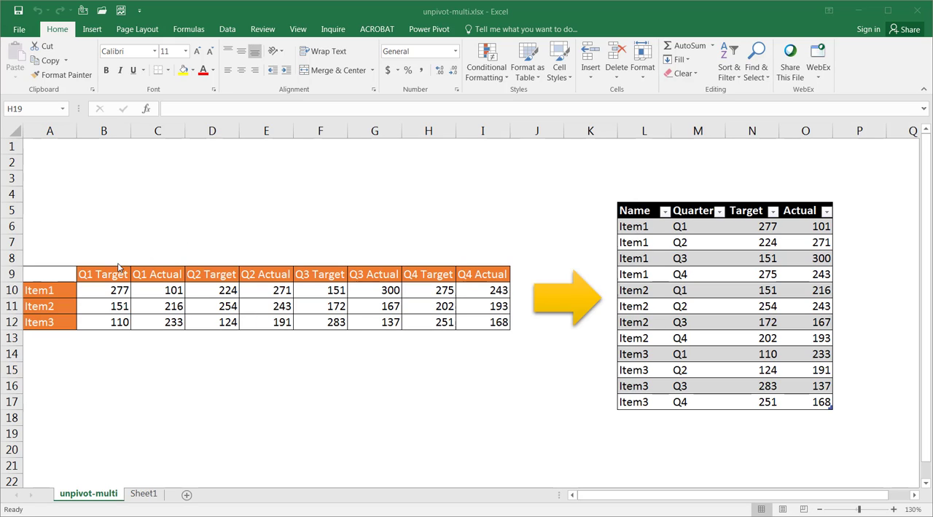
{"action": "mouse_move", "coordinate": [144, 277]}
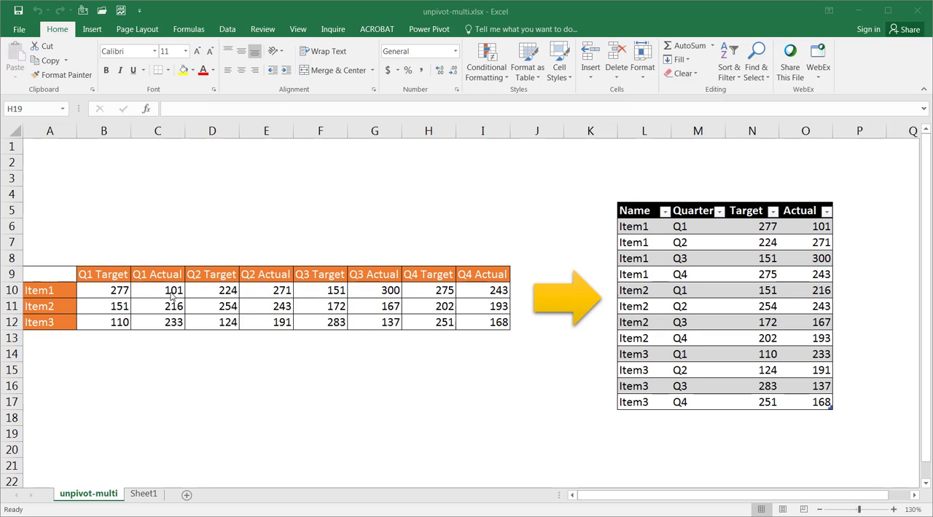
{"action": "mouse_move", "coordinate": [686, 330]}
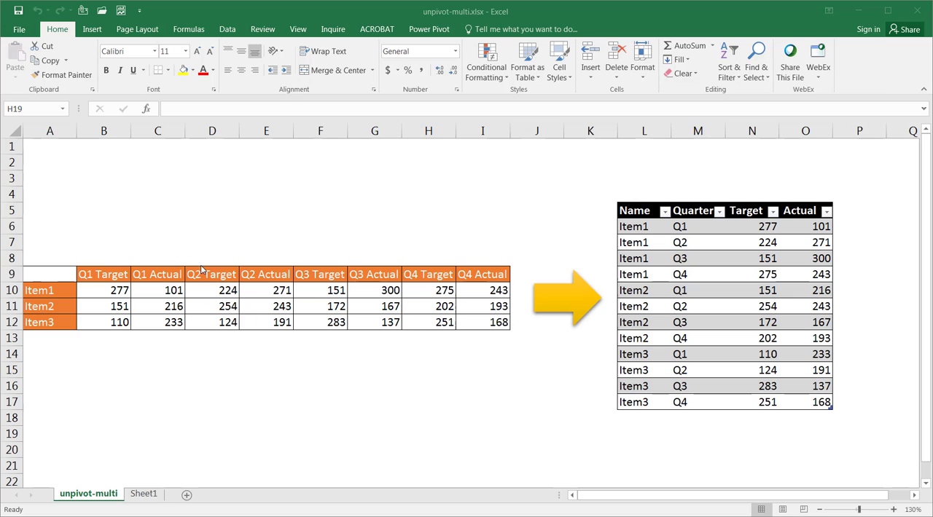
{"action": "mouse_move", "coordinate": [267, 291]}
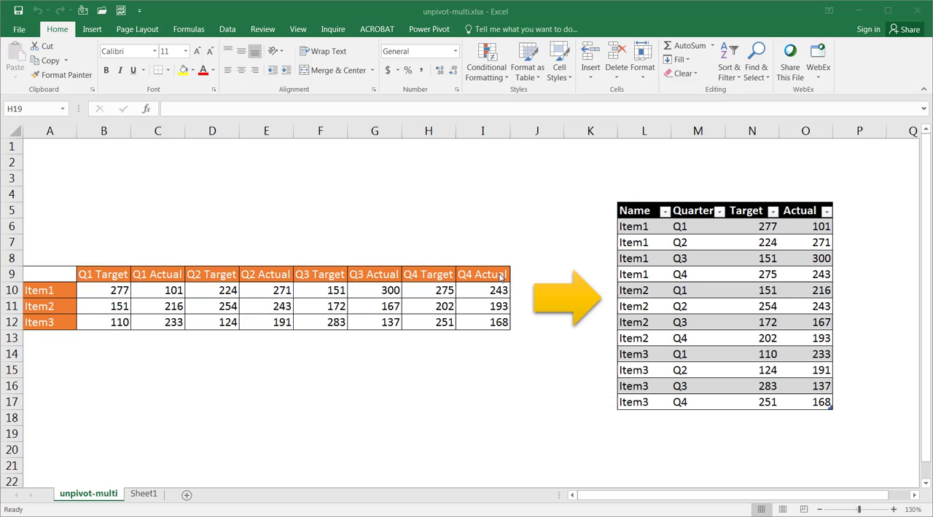
{"action": "mouse_move", "coordinate": [715, 278]}
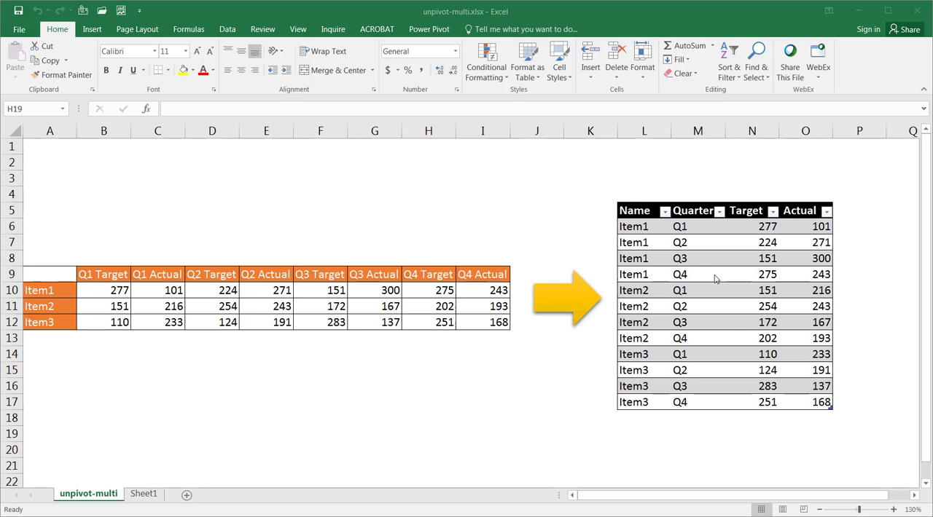
{"action": "mouse_move", "coordinate": [691, 271]}
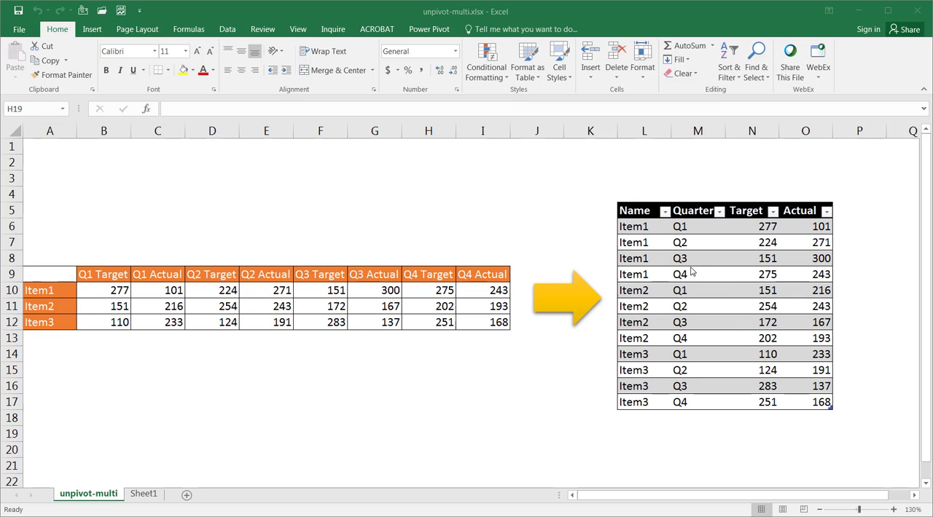
{"action": "mouse_move", "coordinate": [510, 244]}
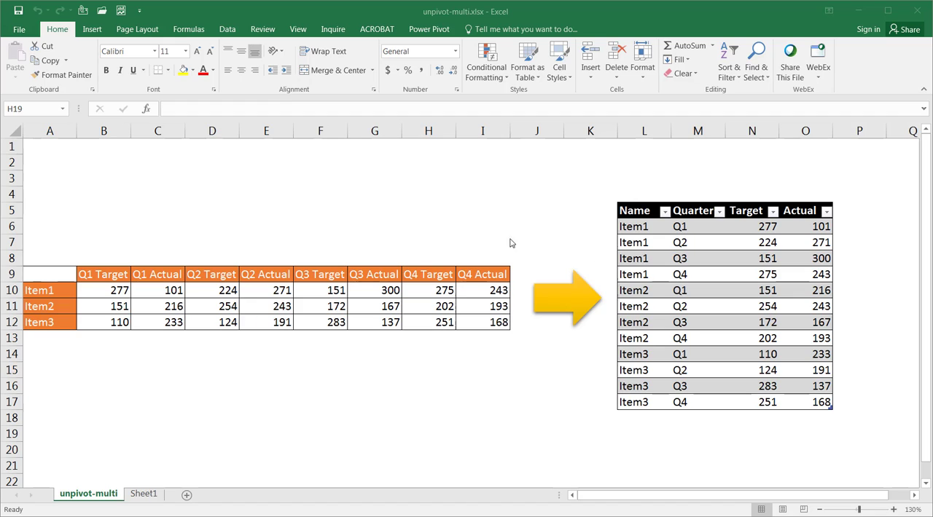
{"action": "mouse_move", "coordinate": [224, 379]}
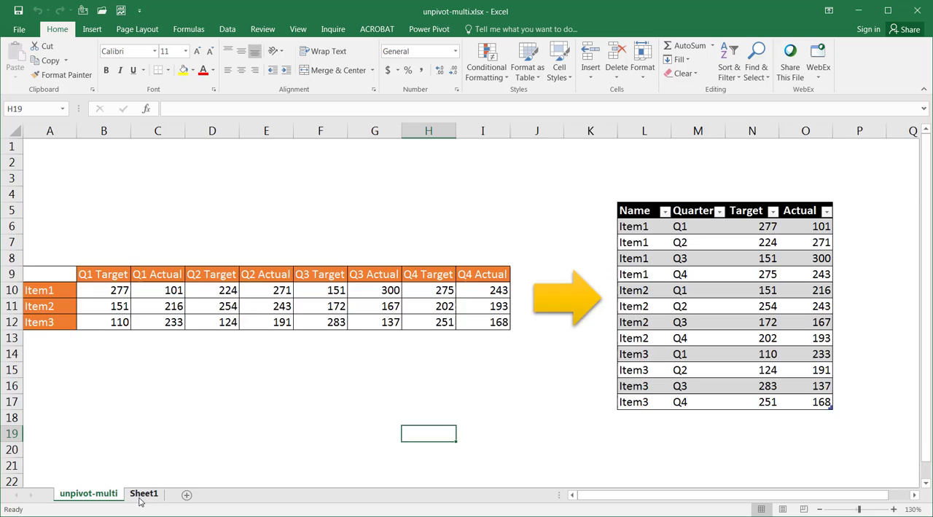
Select a cell in the quarterly data on Sheet1 and start converting A1:I4 into a table
{"action": "left_click", "coordinate": [143, 492]}
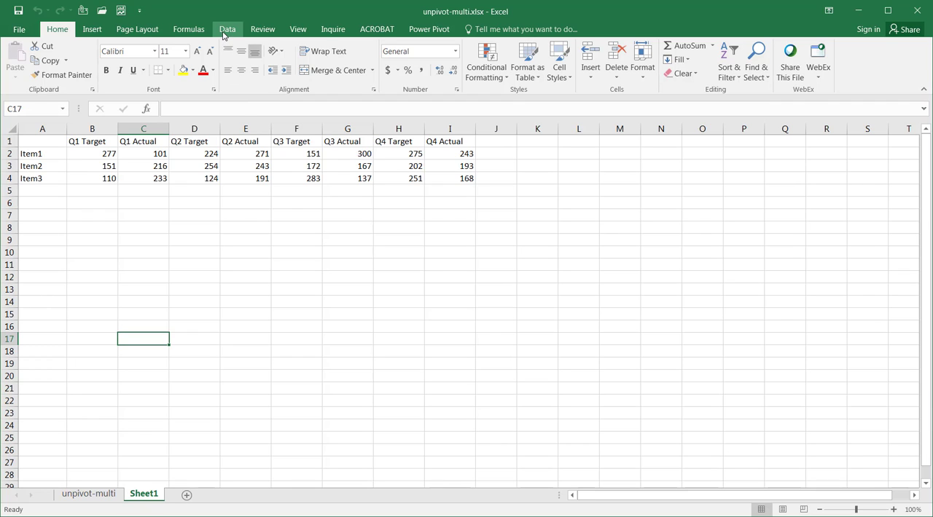
{"action": "left_click", "coordinate": [228, 29]}
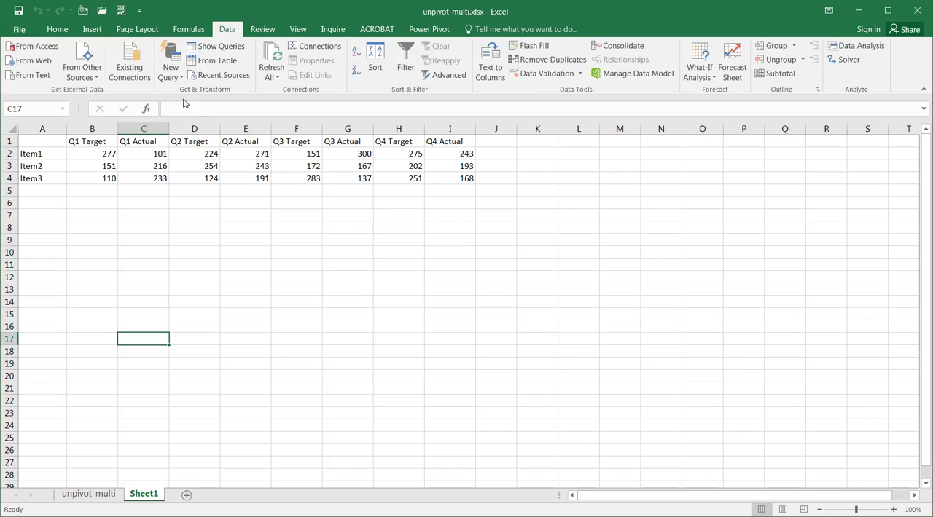
{"action": "mouse_move", "coordinate": [211, 98]}
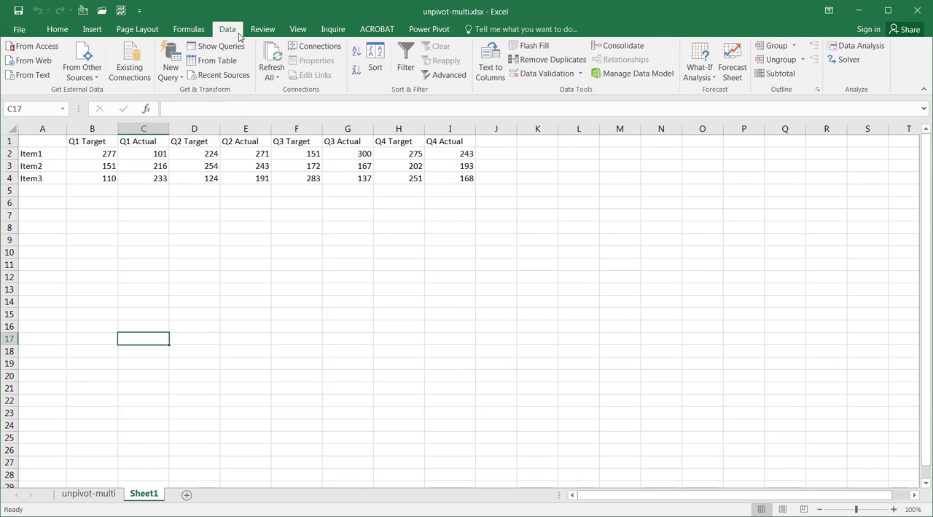
{"action": "mouse_move", "coordinate": [236, 79]}
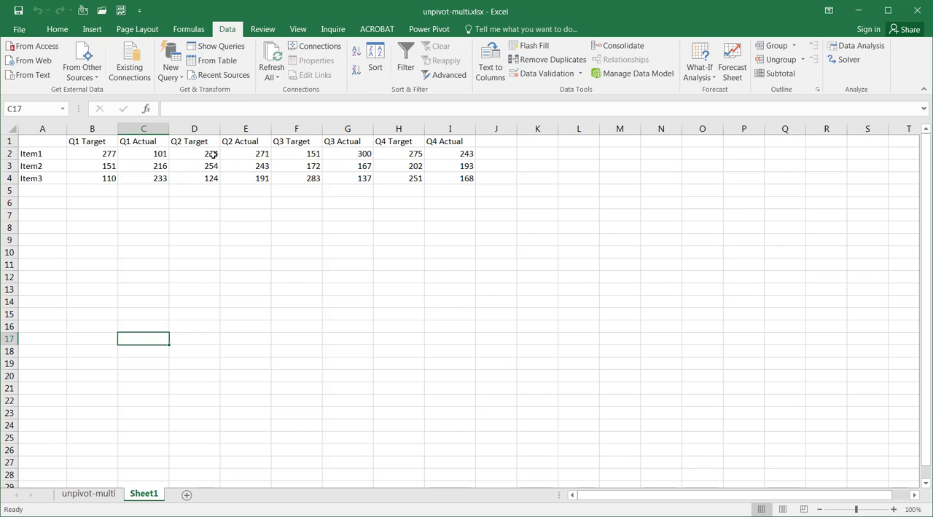
{"action": "left_click", "coordinate": [194, 153]}
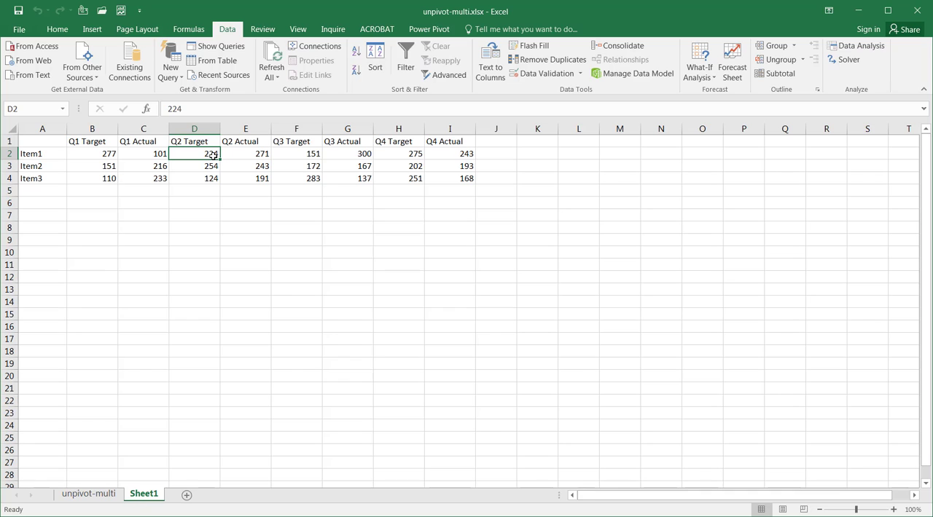
{"action": "key", "text": "ctrl+t"}
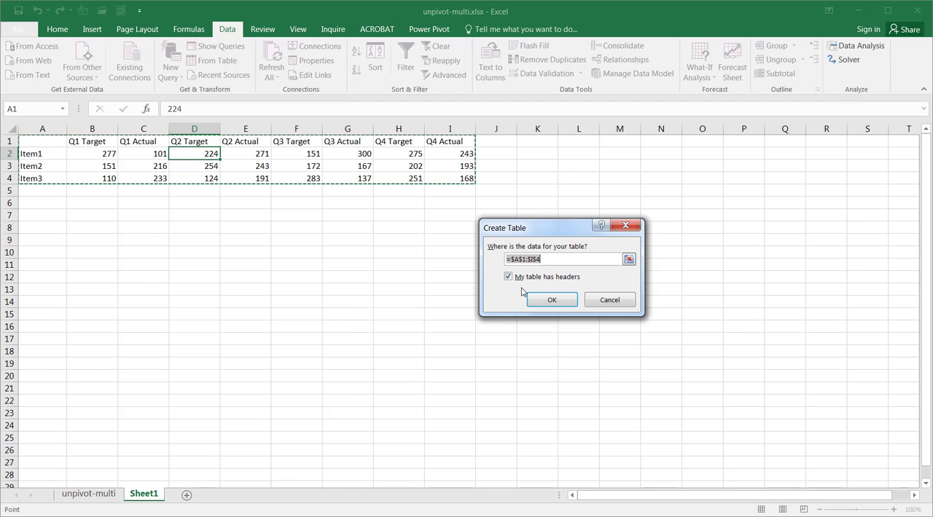
Confirm the table with headers and send it to the query editor via Data > From Table
{"action": "left_click", "coordinate": [551, 300]}
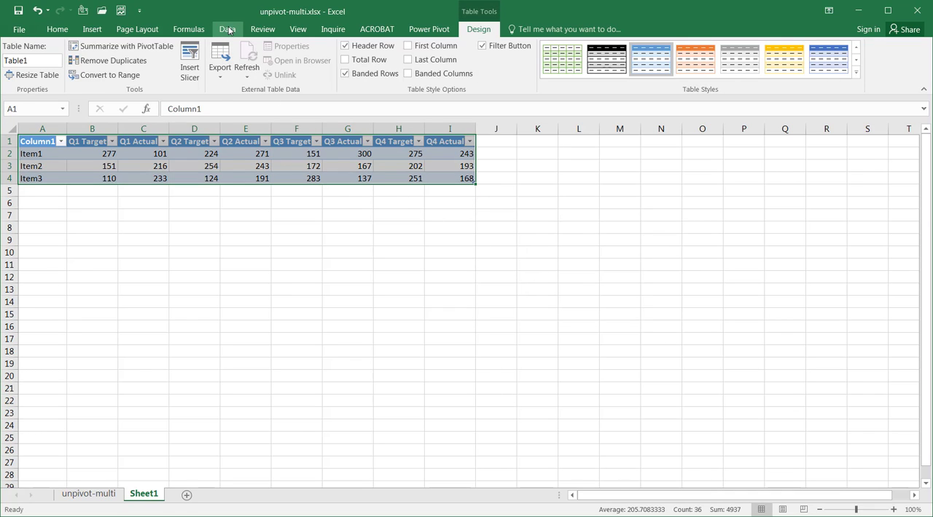
{"action": "left_click", "coordinate": [227, 29]}
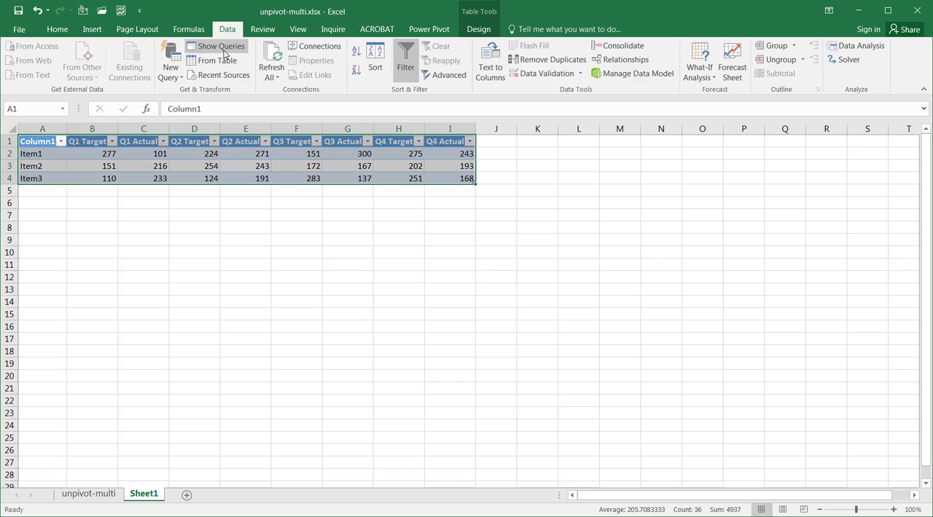
{"action": "mouse_move", "coordinate": [214, 62]}
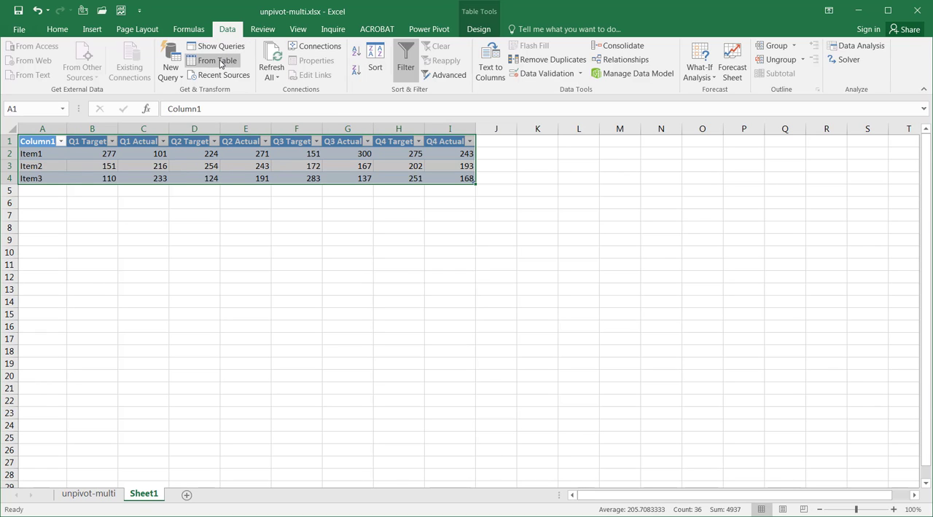
{"action": "left_click", "coordinate": [213, 61]}
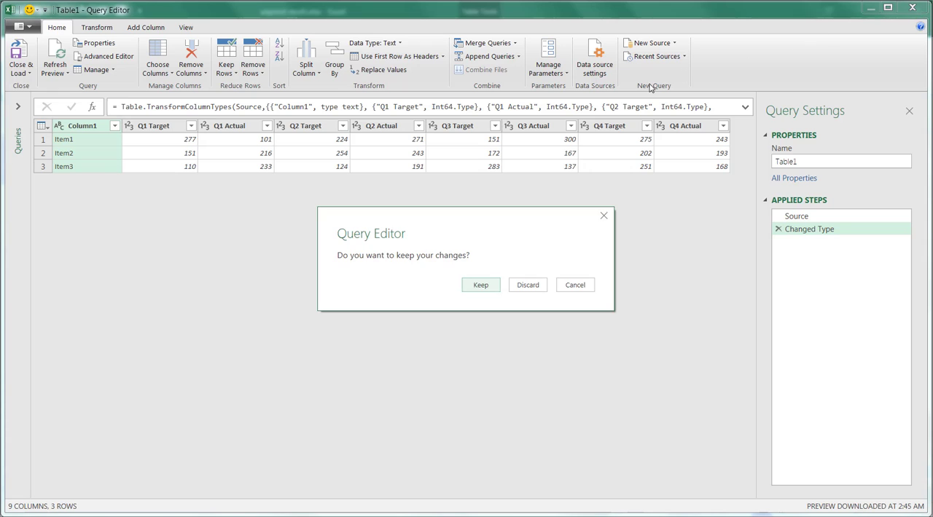
{"action": "left_click", "coordinate": [527, 285]}
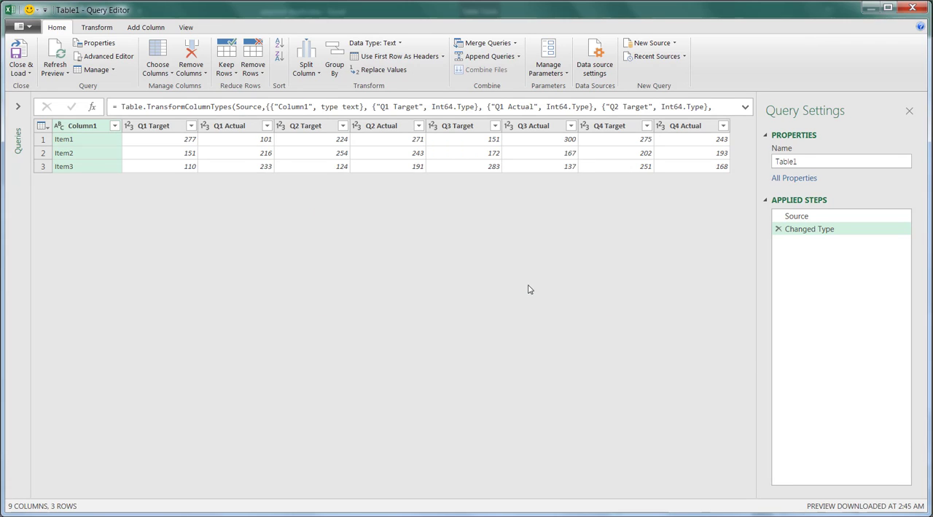
{"action": "left_click", "coordinate": [20, 57]}
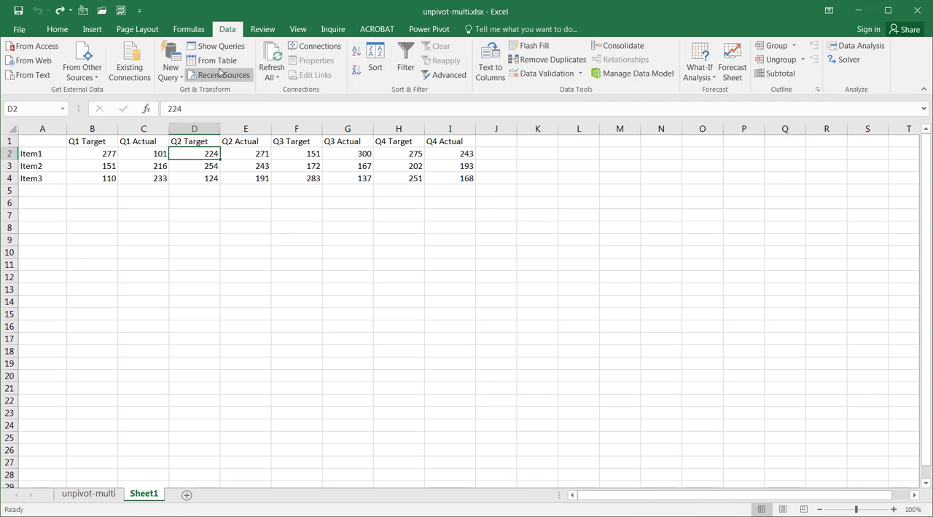
Load range $A$1:$I$4 with headers into the Query Editor as Table2
{"action": "left_click", "coordinate": [216, 61]}
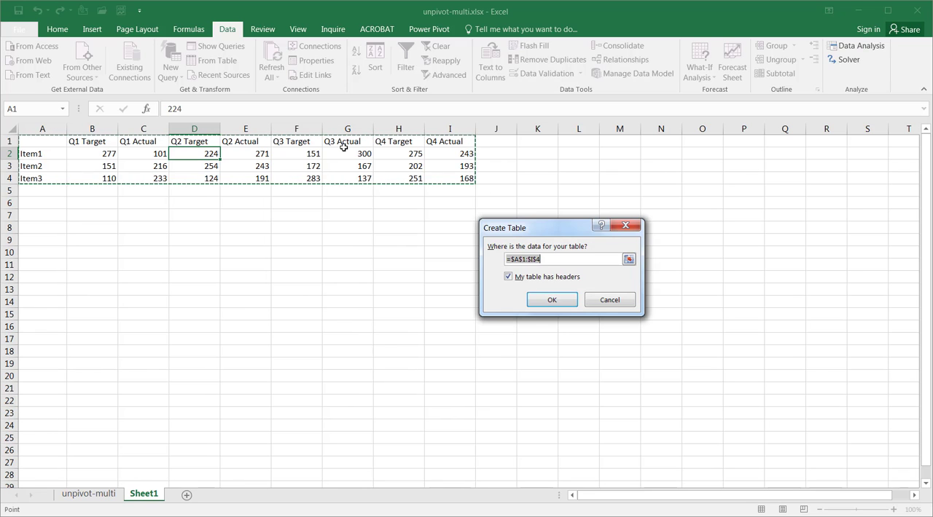
{"action": "mouse_move", "coordinate": [348, 153]}
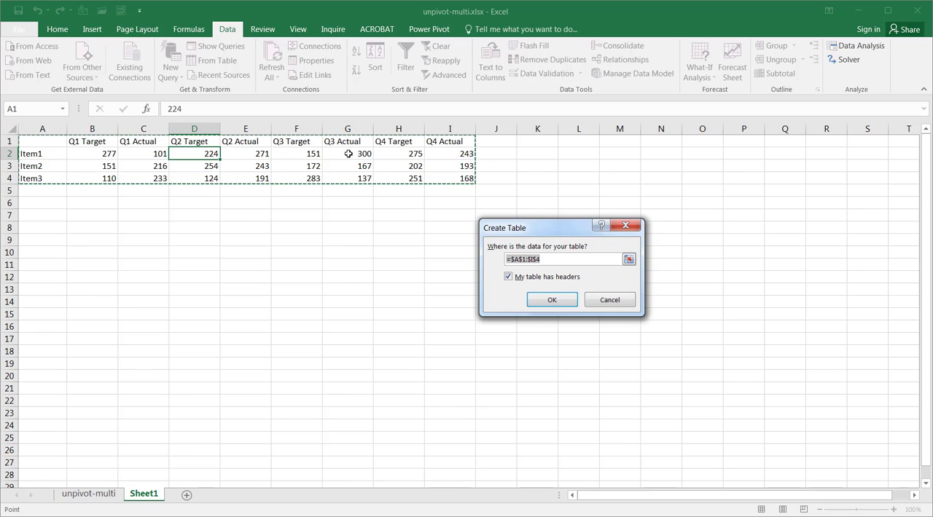
{"action": "mouse_move", "coordinate": [369, 159]}
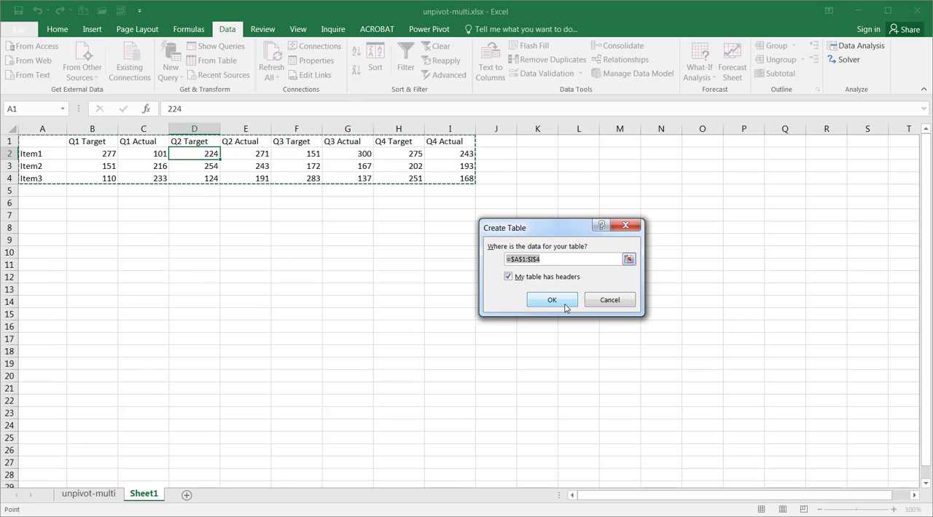
{"action": "left_click", "coordinate": [551, 300]}
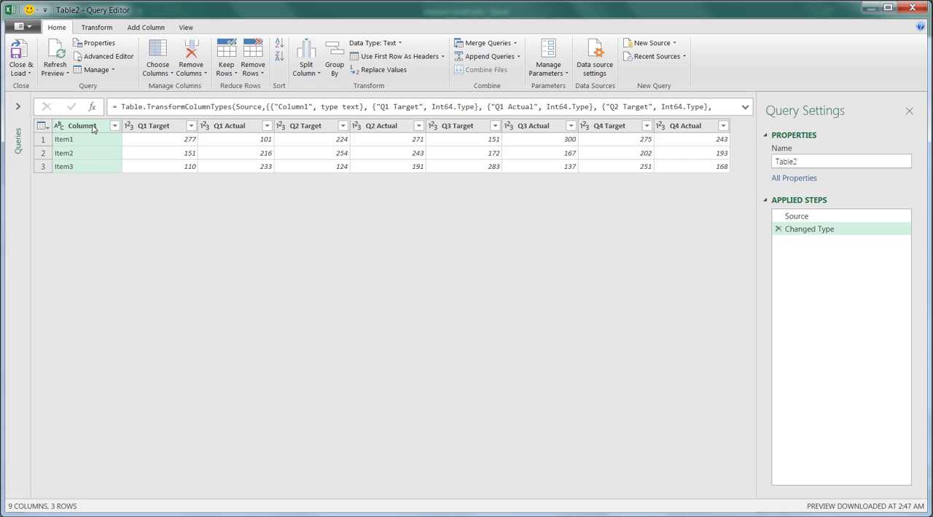
Unpivot all columns except Column1 into 24 rows of Attribute and Value
{"action": "right_click", "coordinate": [80, 125]}
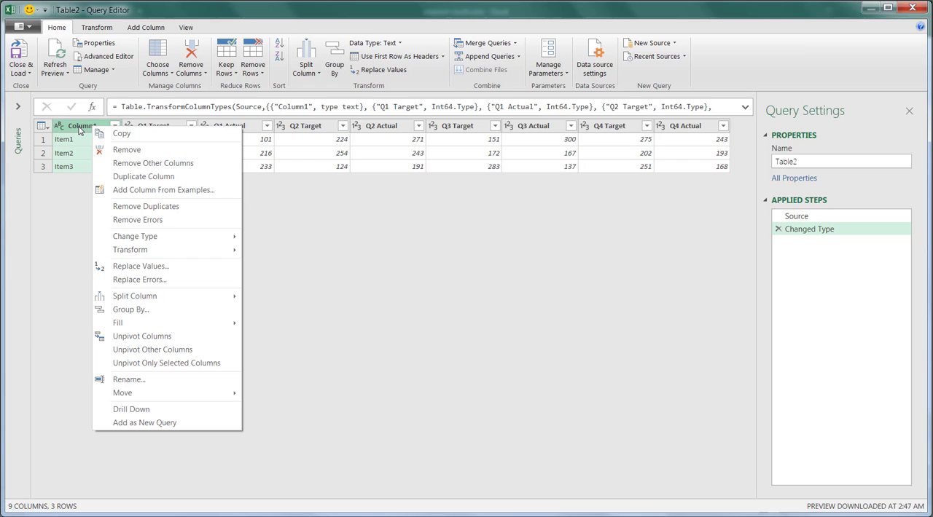
{"action": "mouse_move", "coordinate": [175, 350]}
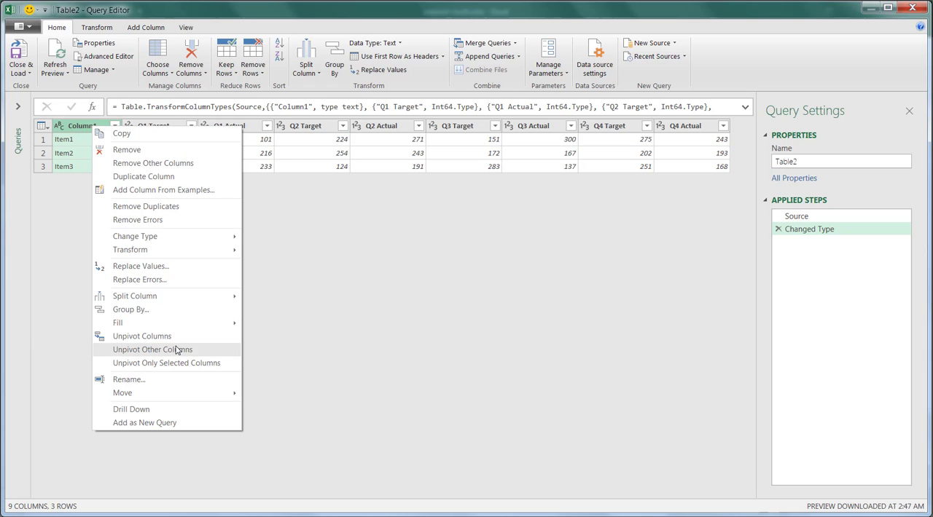
{"action": "left_click", "coordinate": [152, 350]}
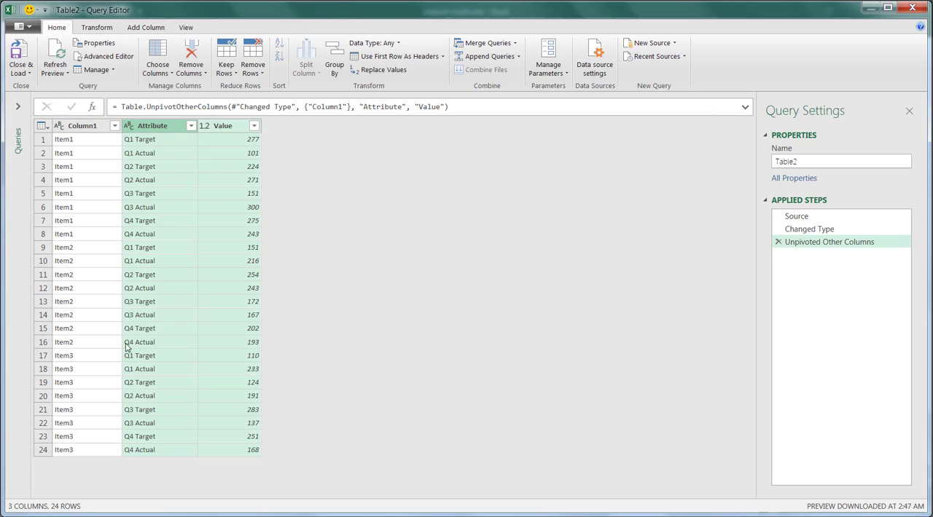
{"action": "mouse_move", "coordinate": [146, 162]}
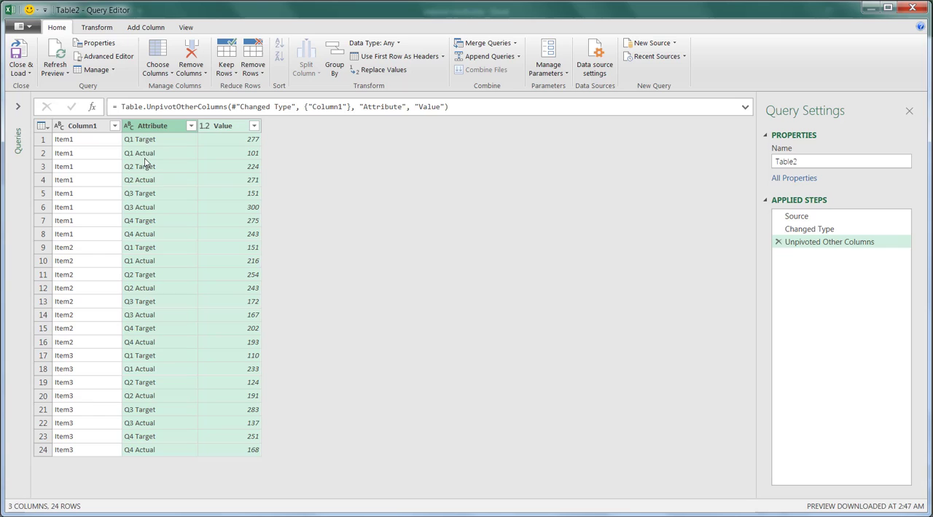
{"action": "mouse_move", "coordinate": [134, 141]}
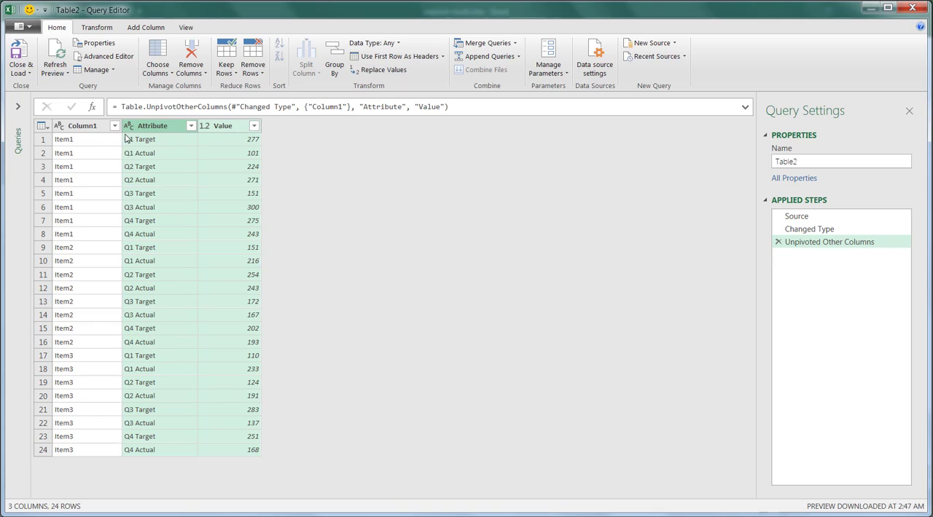
{"action": "left_click", "coordinate": [96, 26]}
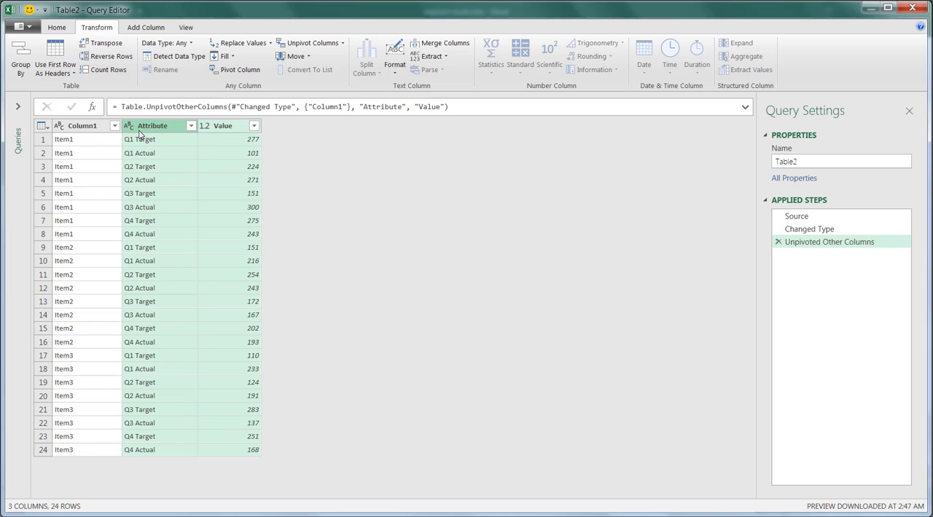
{"action": "mouse_move", "coordinate": [417, 100]}
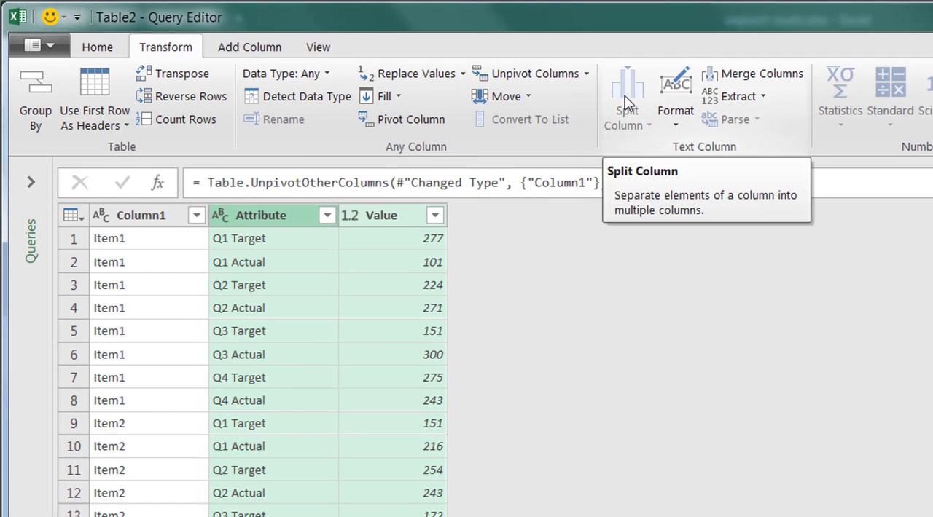
{"action": "mouse_move", "coordinate": [318, 255]}
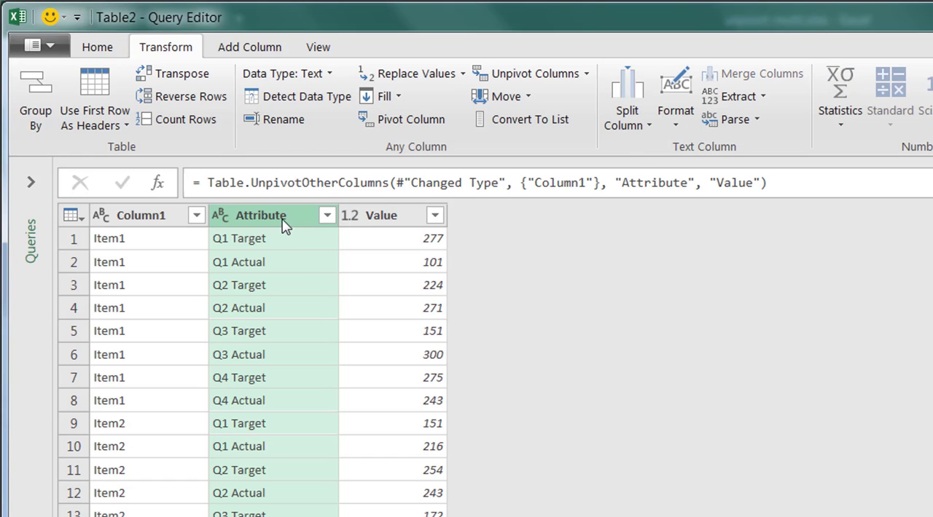
Split the Attribute column by 2 characters, once, as far left as possible
{"action": "left_click", "coordinate": [626, 99]}
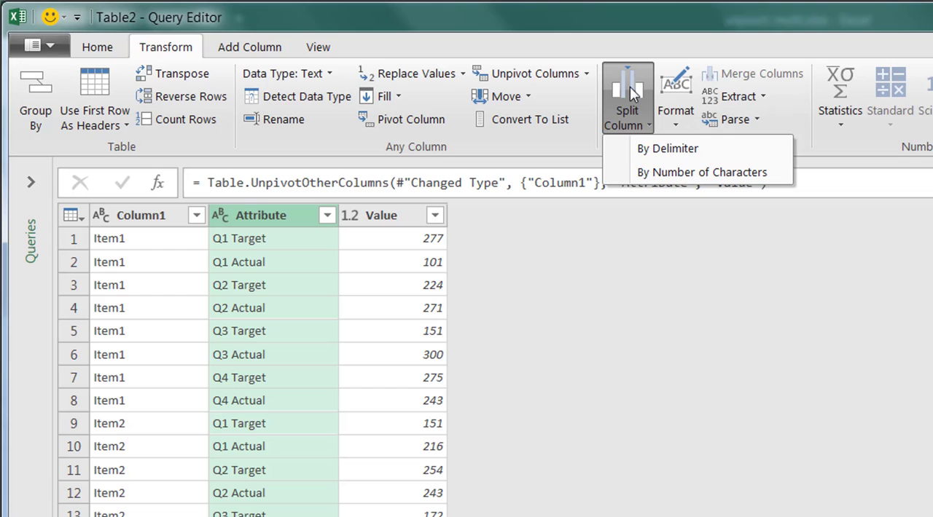
{"action": "mouse_move", "coordinate": [702, 172]}
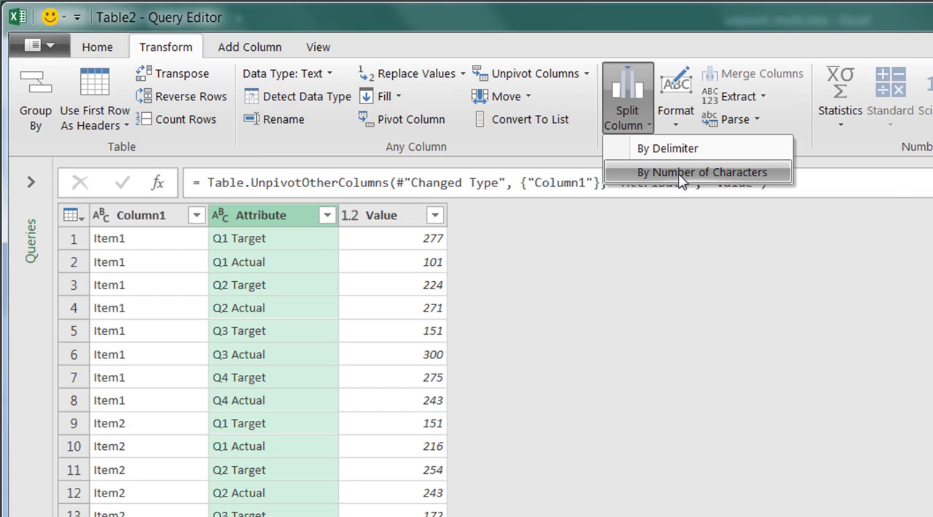
{"action": "left_click", "coordinate": [703, 172]}
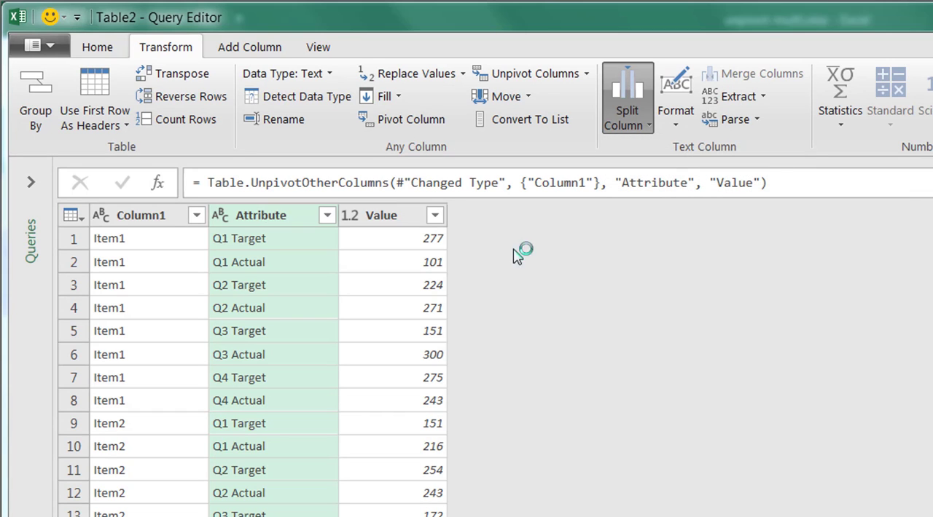
{"action": "left_click", "coordinate": [626, 87]}
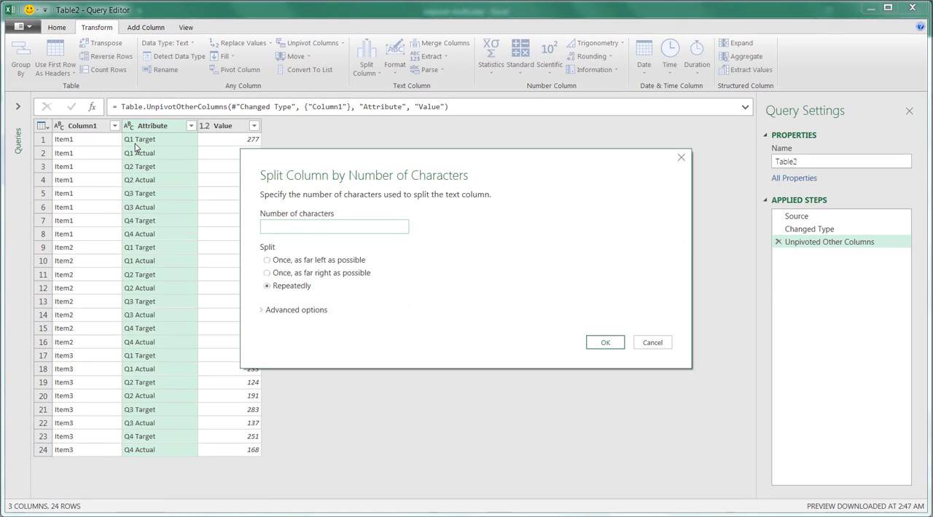
{"action": "mouse_move", "coordinate": [134, 145]}
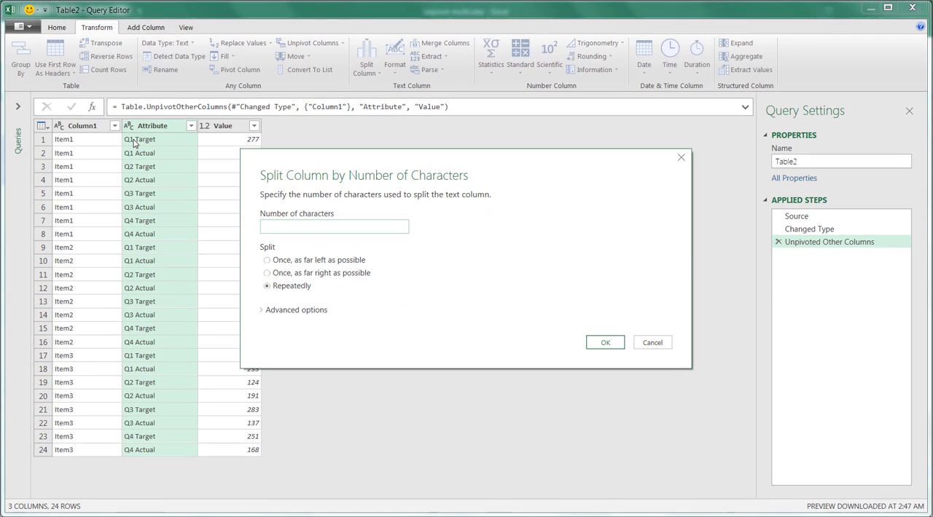
{"action": "mouse_move", "coordinate": [149, 147]}
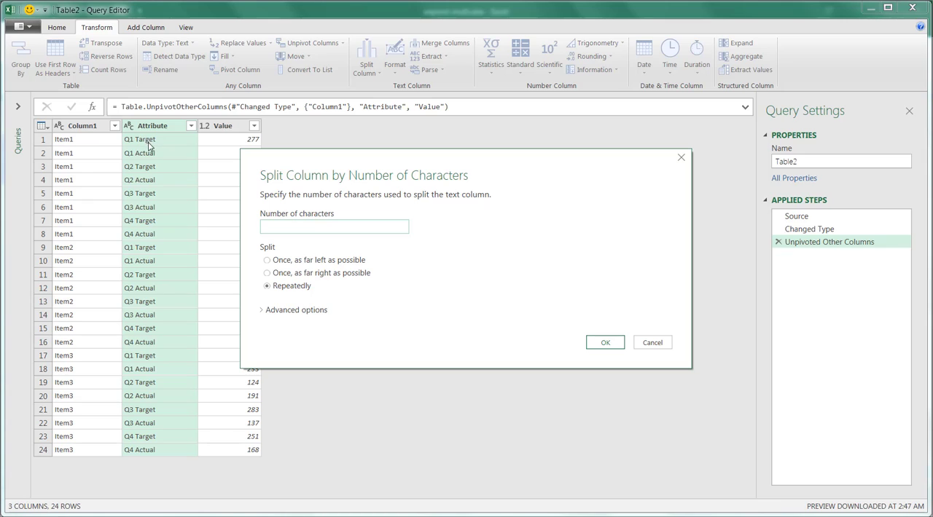
{"action": "left_click", "coordinate": [333, 227]}
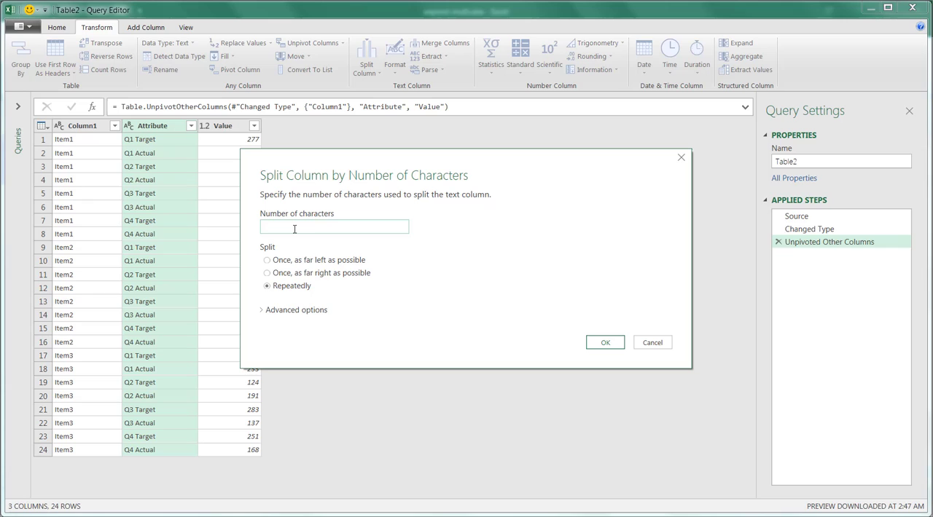
{"action": "type", "text": "2"}
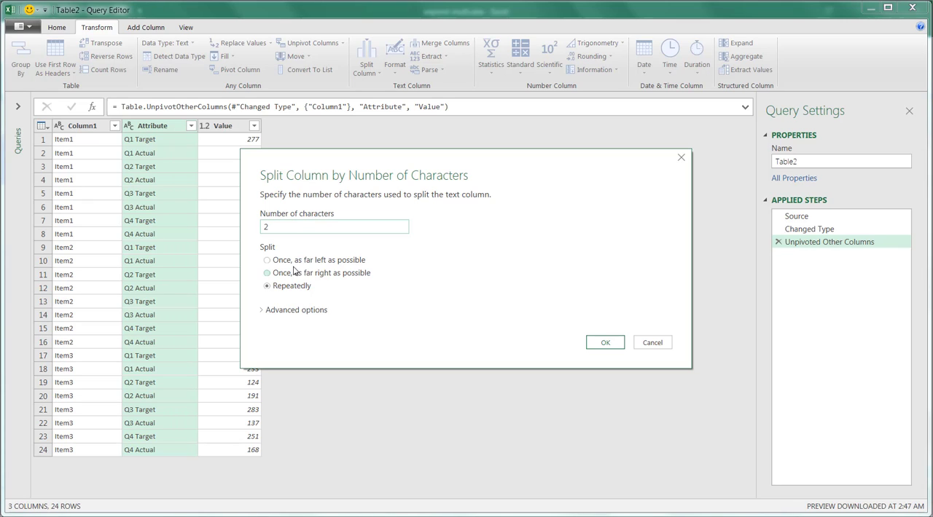
{"action": "left_click", "coordinate": [267, 259]}
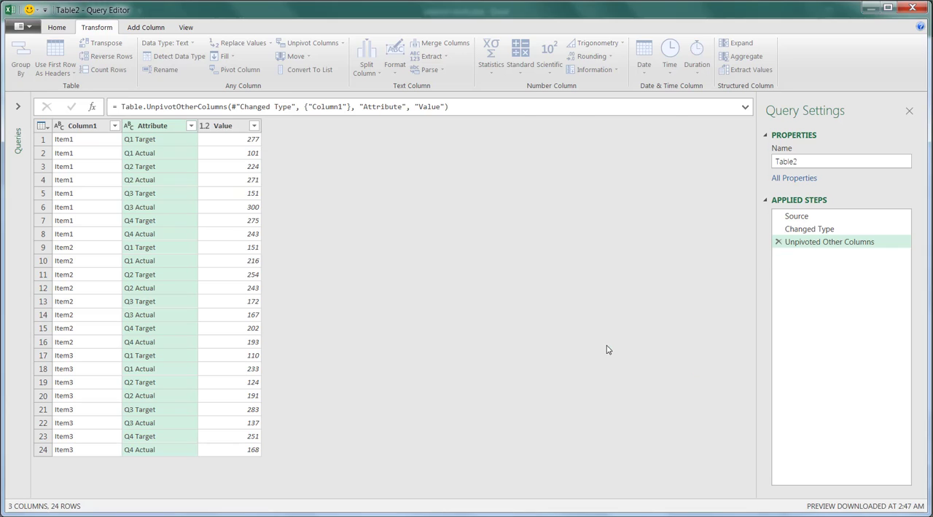
Rename the Attribute.1 column to Quarter
{"action": "left_click", "coordinate": [368, 56]}
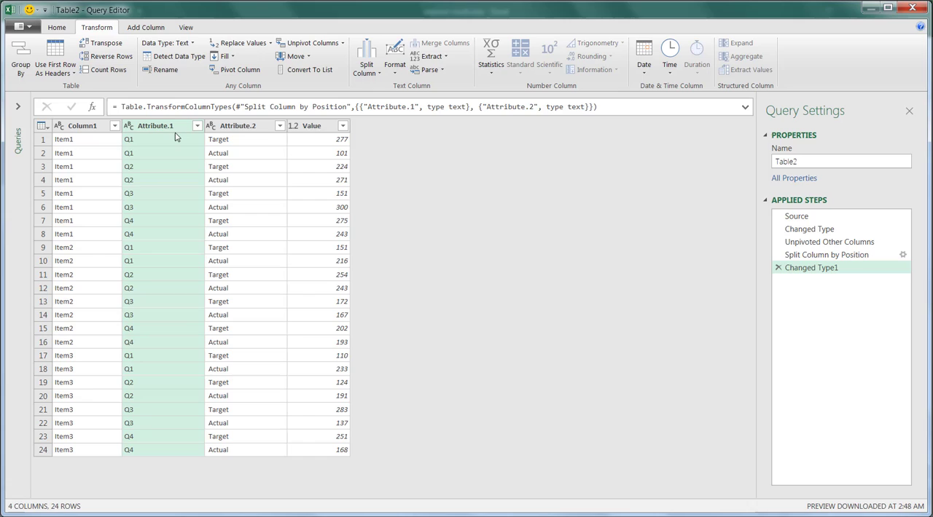
{"action": "double_click", "coordinate": [155, 126]}
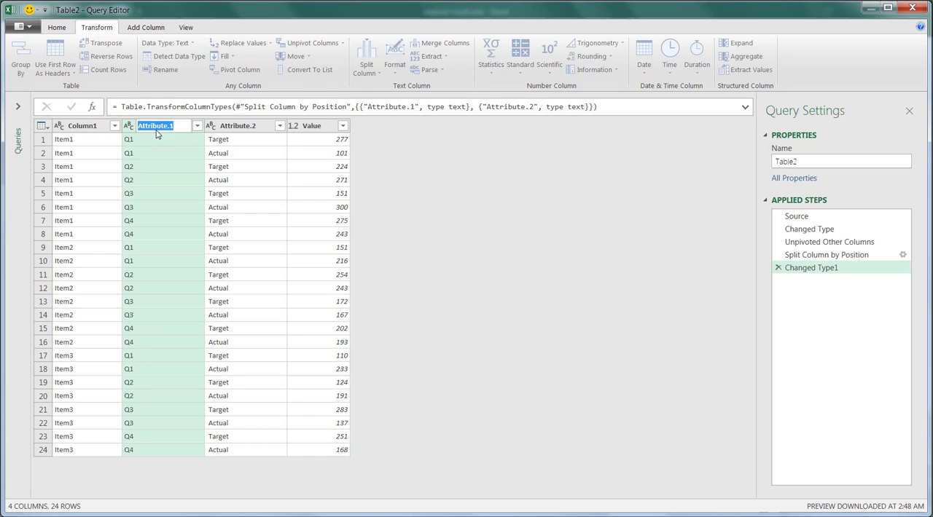
{"action": "type", "text": "Q"}
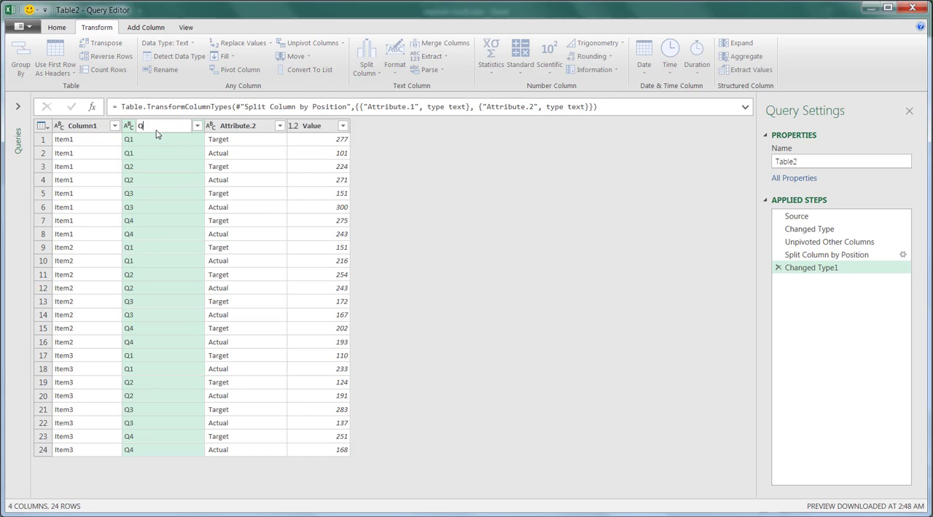
{"action": "type", "text": "uarter"}
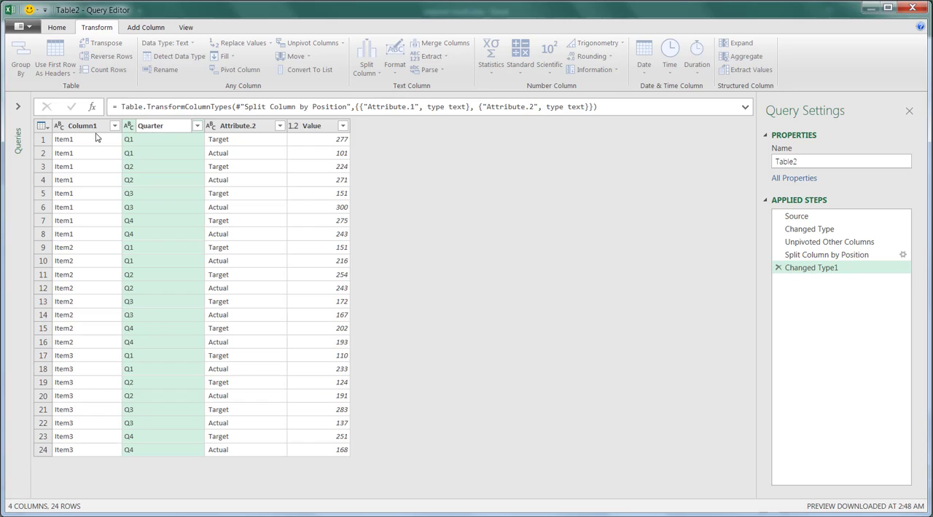
{"action": "mouse_move", "coordinate": [77, 132]}
{"action": "type", "text": "Name"}
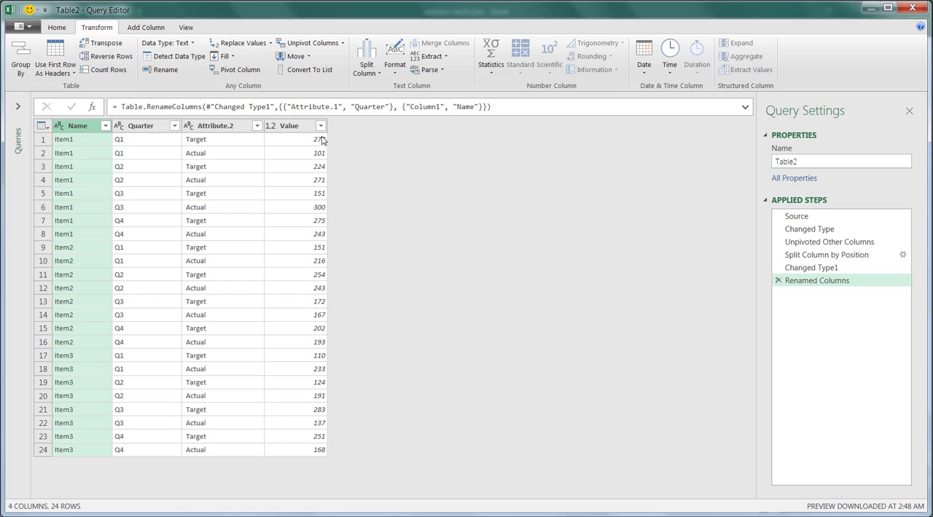
{"action": "mouse_move", "coordinate": [318, 143]}
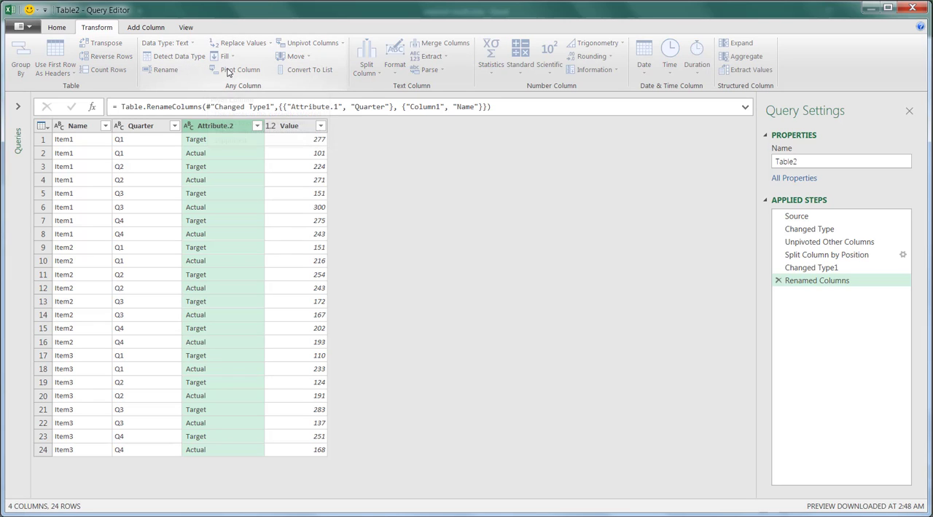
Pivot Attribute.2 using Value as values column, giving Target and Actual columns over 12 rows
{"action": "left_click", "coordinate": [242, 68]}
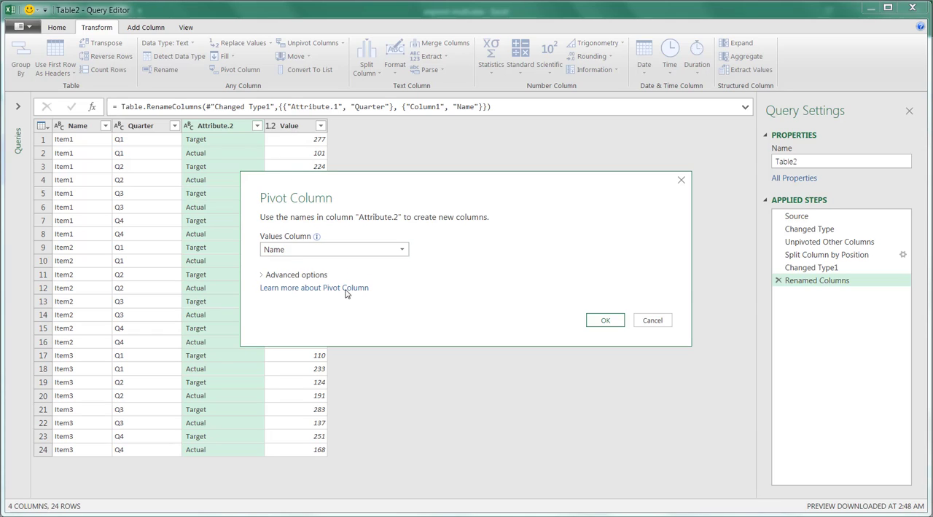
{"action": "left_click", "coordinate": [604, 319]}
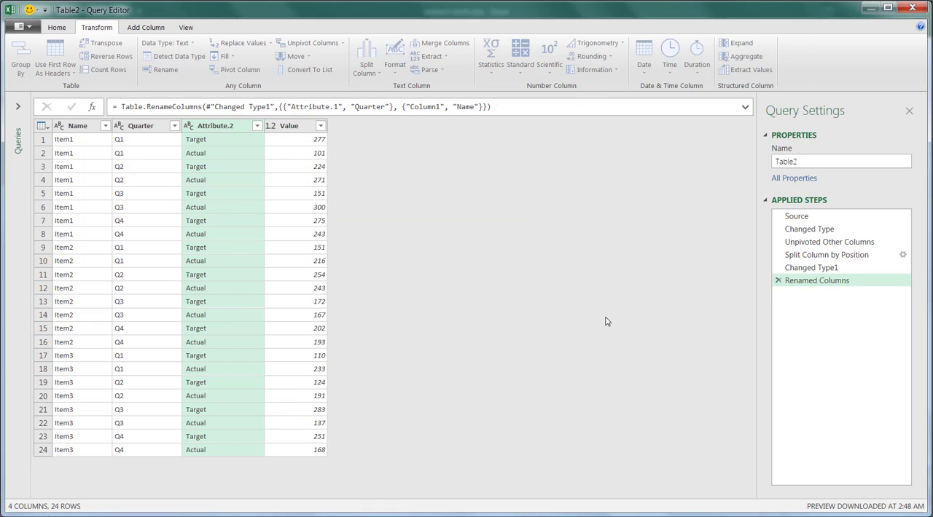
{"action": "left_click", "coordinate": [268, 69]}
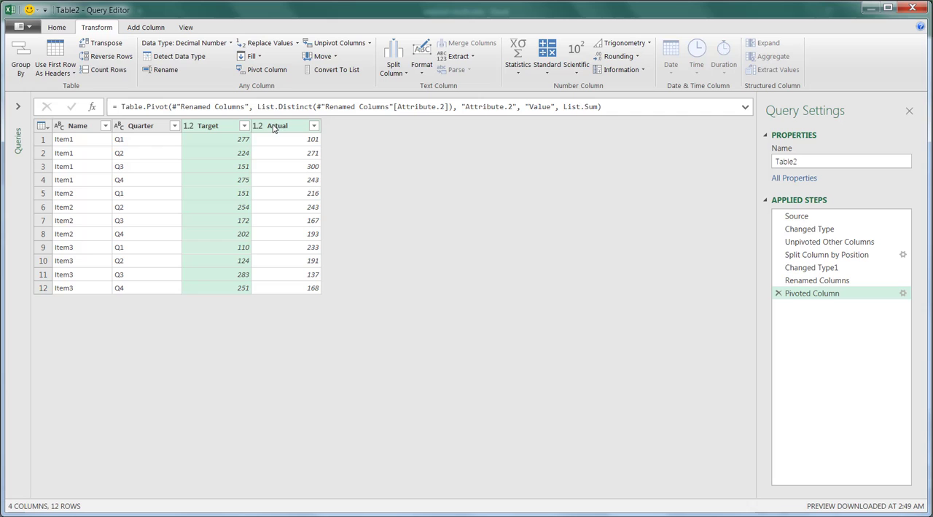
{"action": "mouse_move", "coordinate": [210, 164]}
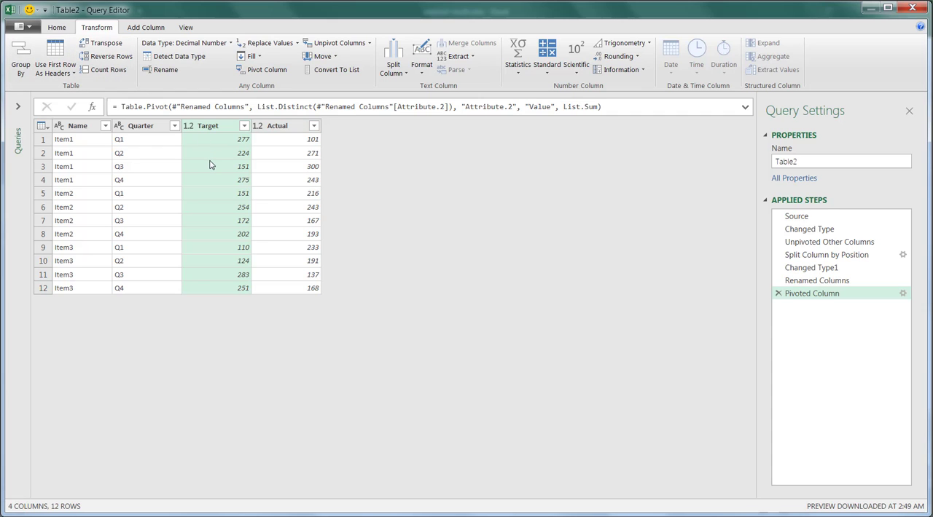
Close & Load To a table on a new worksheet (Sheet2)
{"action": "left_click", "coordinate": [55, 26]}
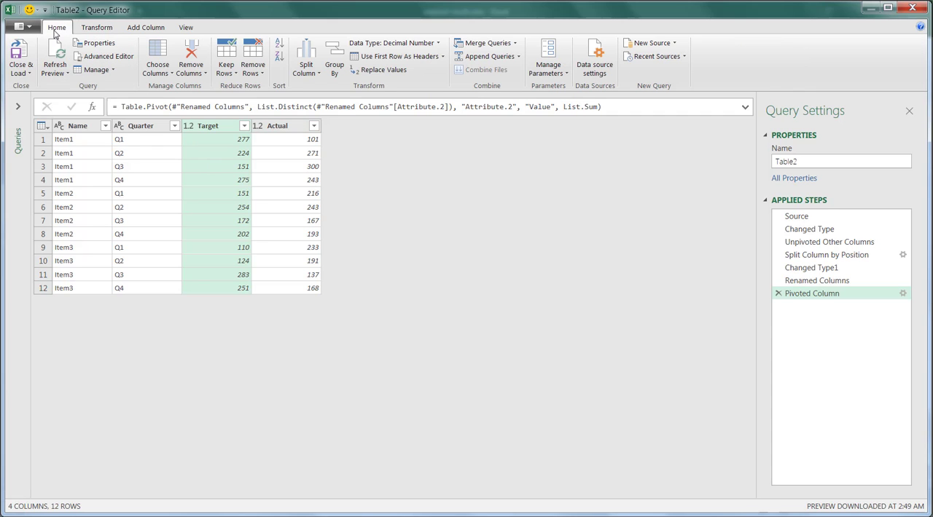
{"action": "left_click", "coordinate": [20, 69]}
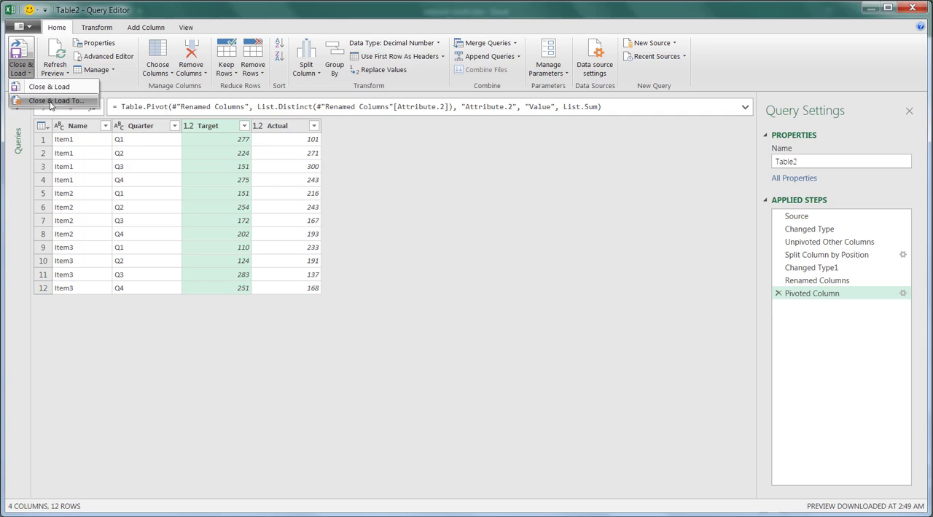
{"action": "left_click", "coordinate": [49, 86]}
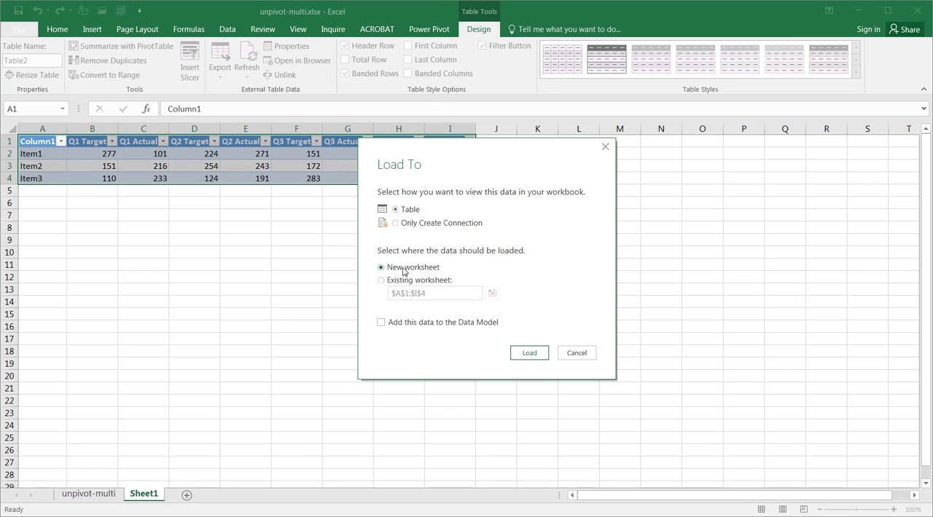
{"action": "left_click", "coordinate": [528, 353]}
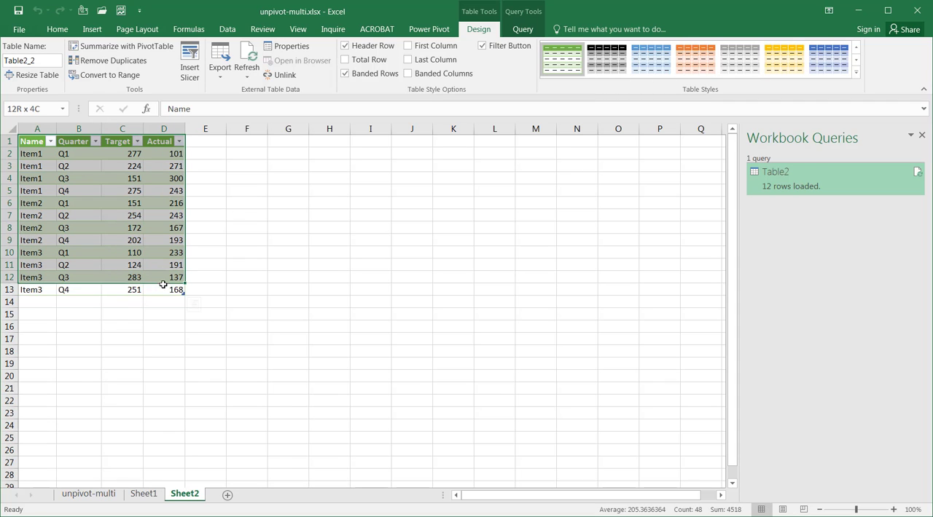
Copy the loaded four-column table and paste it on Sheet1 below the quarterly data
{"action": "key", "text": "ctrl+c"}
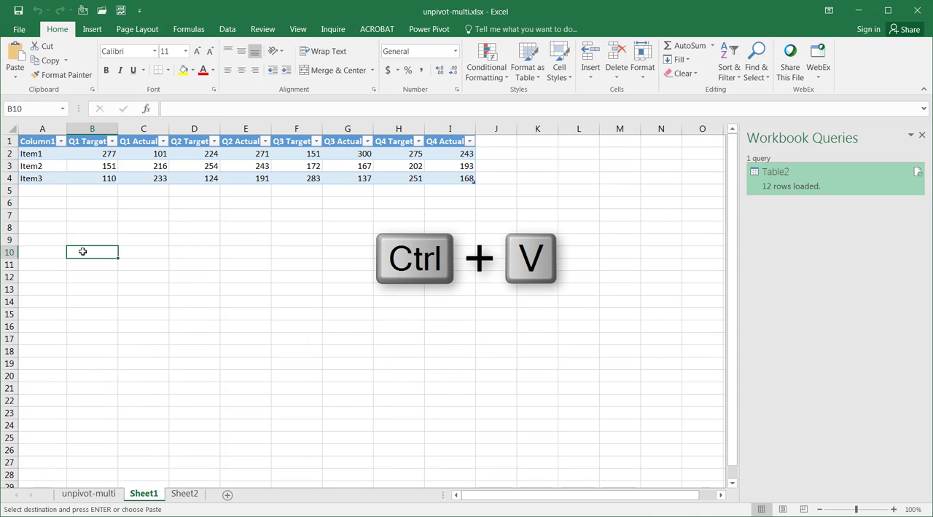
{"action": "key", "text": "ctrl+v"}
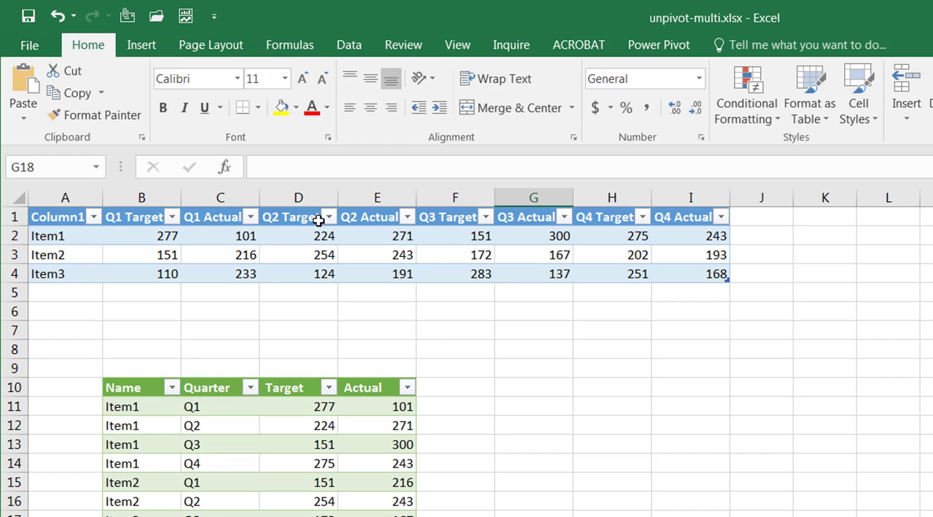
{"action": "mouse_move", "coordinate": [202, 359]}
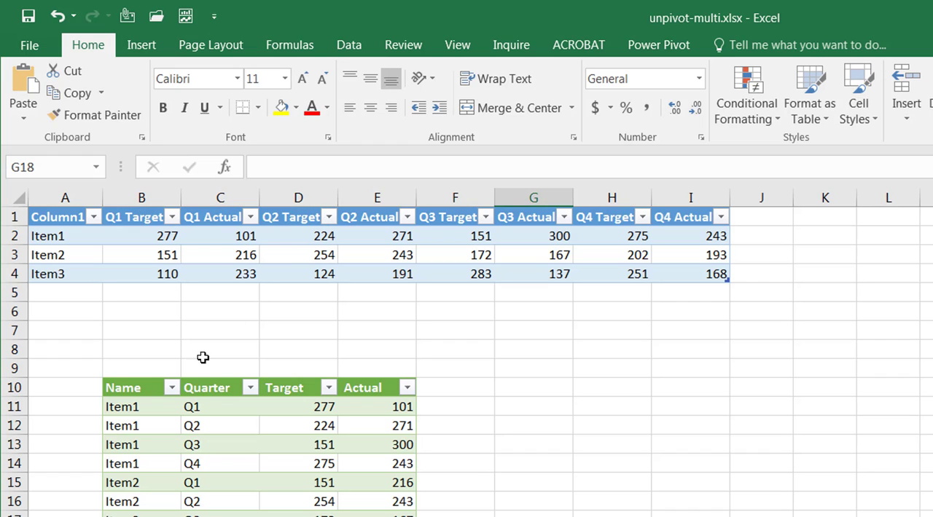
{"action": "left_click", "coordinate": [122, 388]}
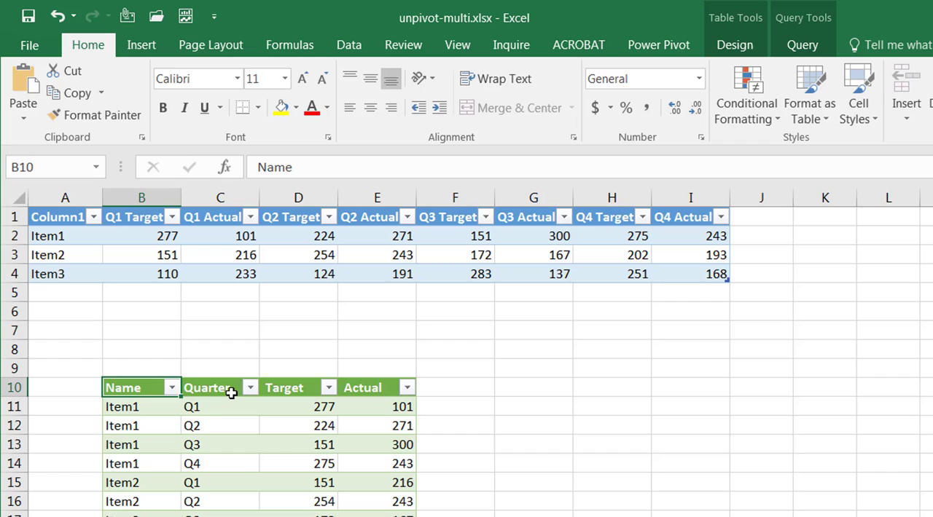
{"action": "mouse_move", "coordinate": [196, 390]}
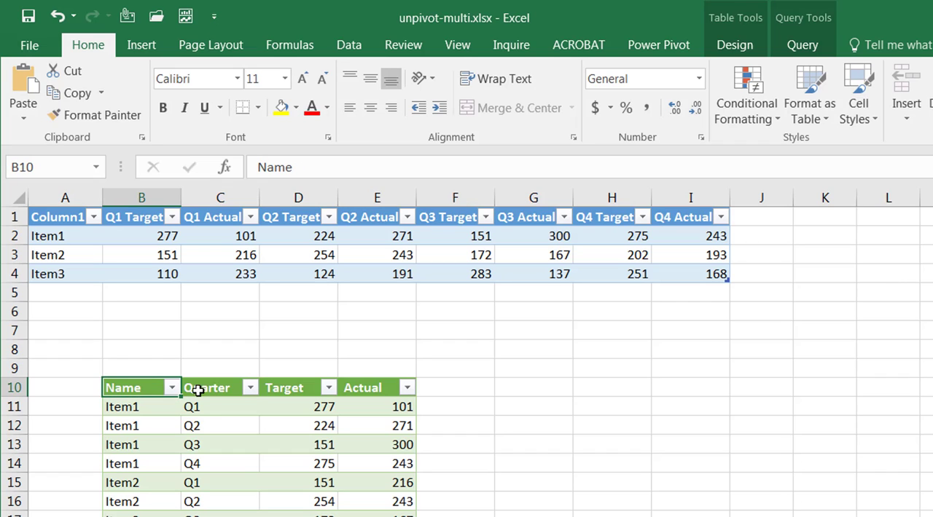
{"action": "left_click", "coordinate": [297, 407]}
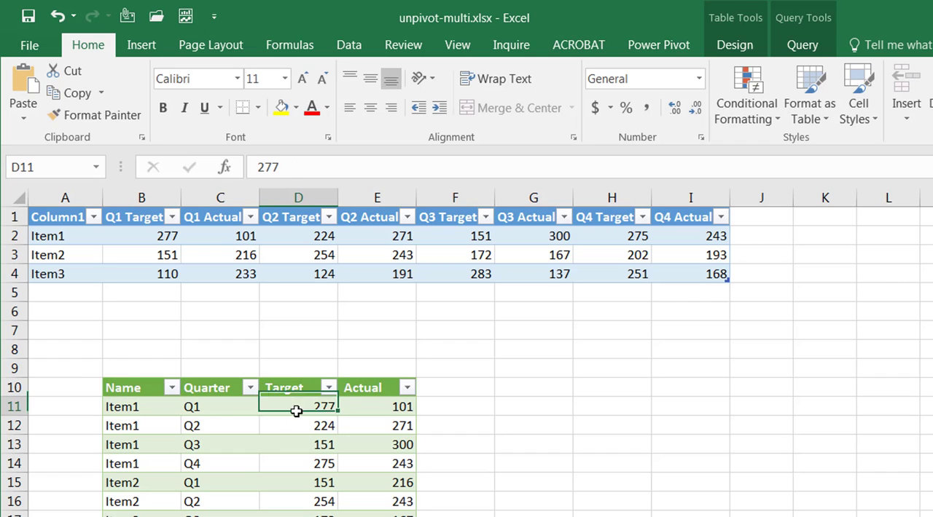
{"action": "left_click", "coordinate": [376, 445]}
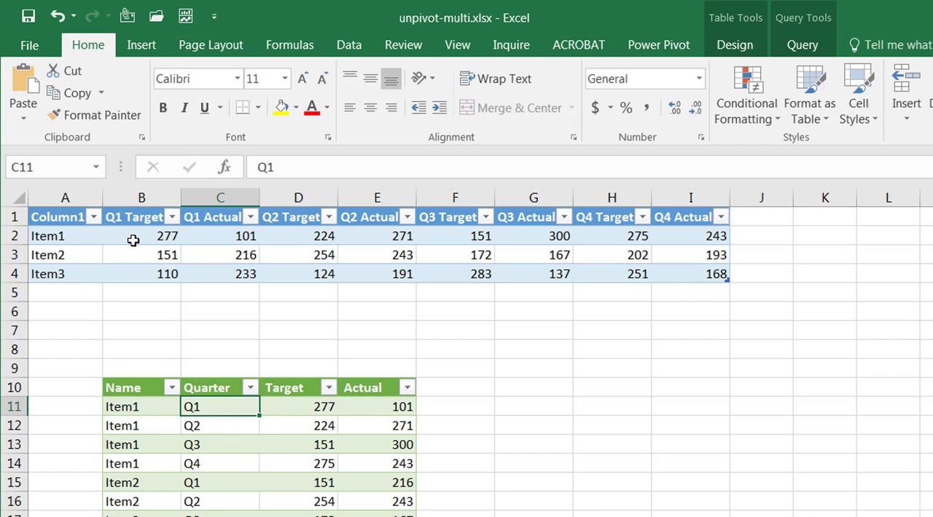
{"action": "left_click", "coordinate": [142, 236]}
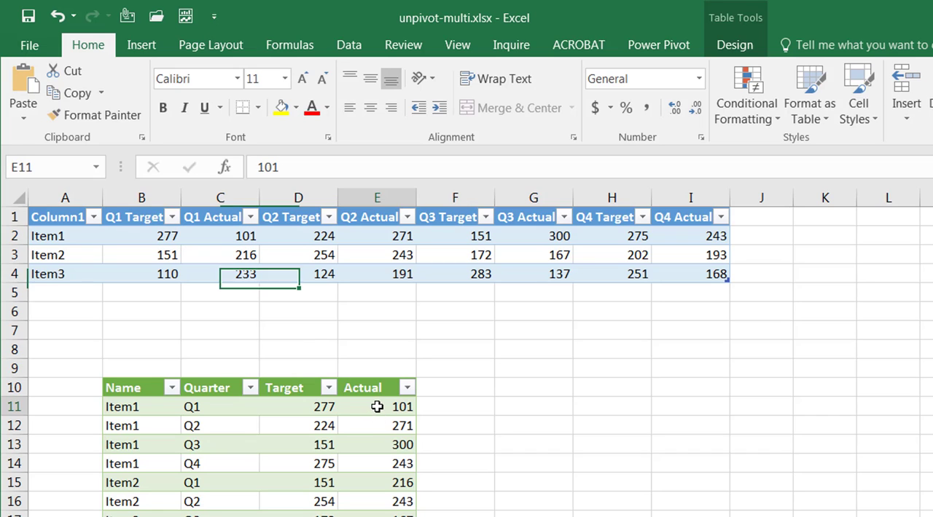
{"action": "left_click", "coordinate": [376, 407]}
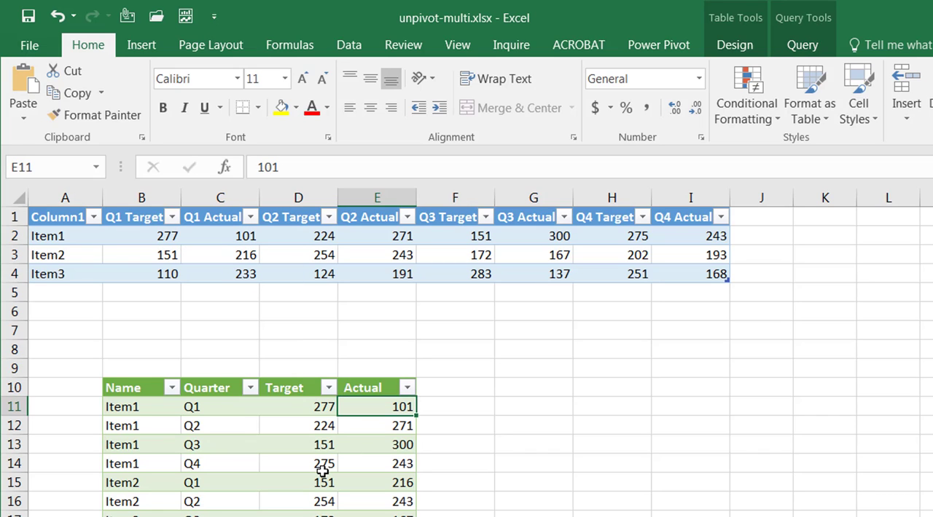
{"action": "mouse_move", "coordinate": [253, 455]}
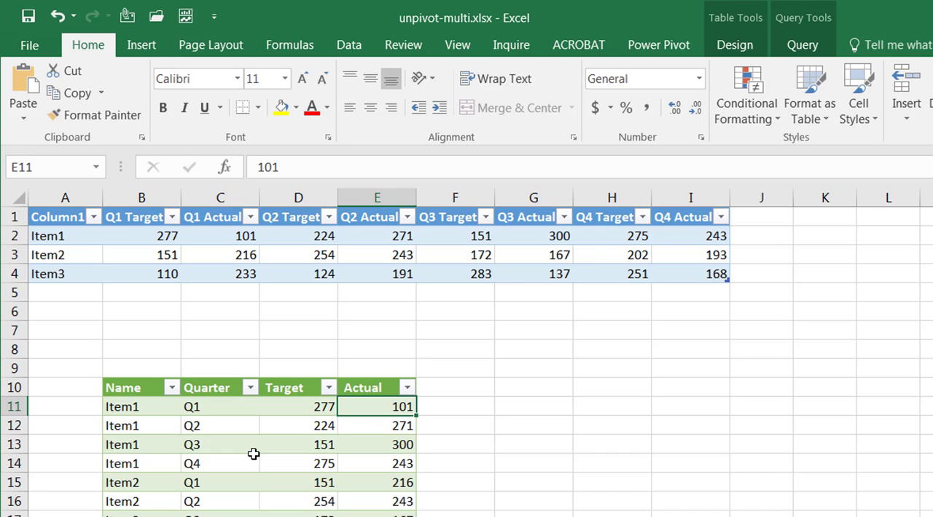
{"action": "mouse_move", "coordinate": [283, 490]}
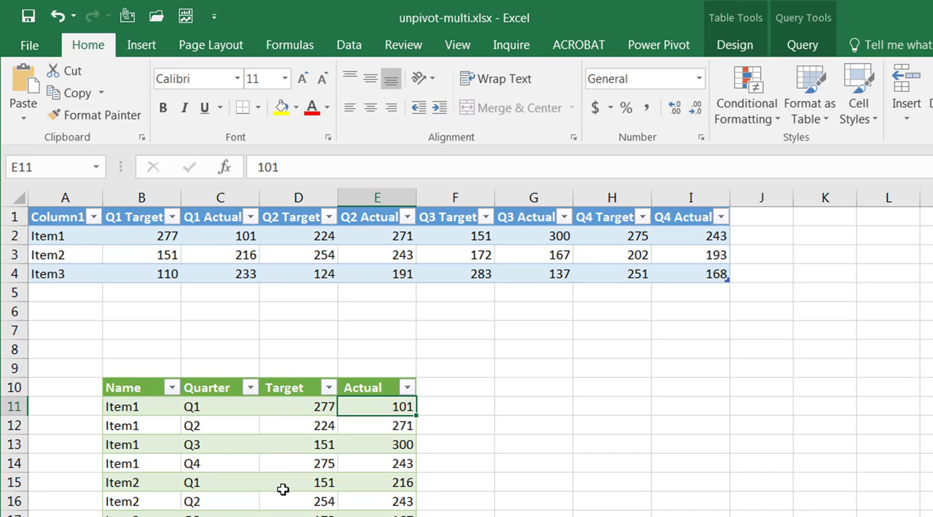